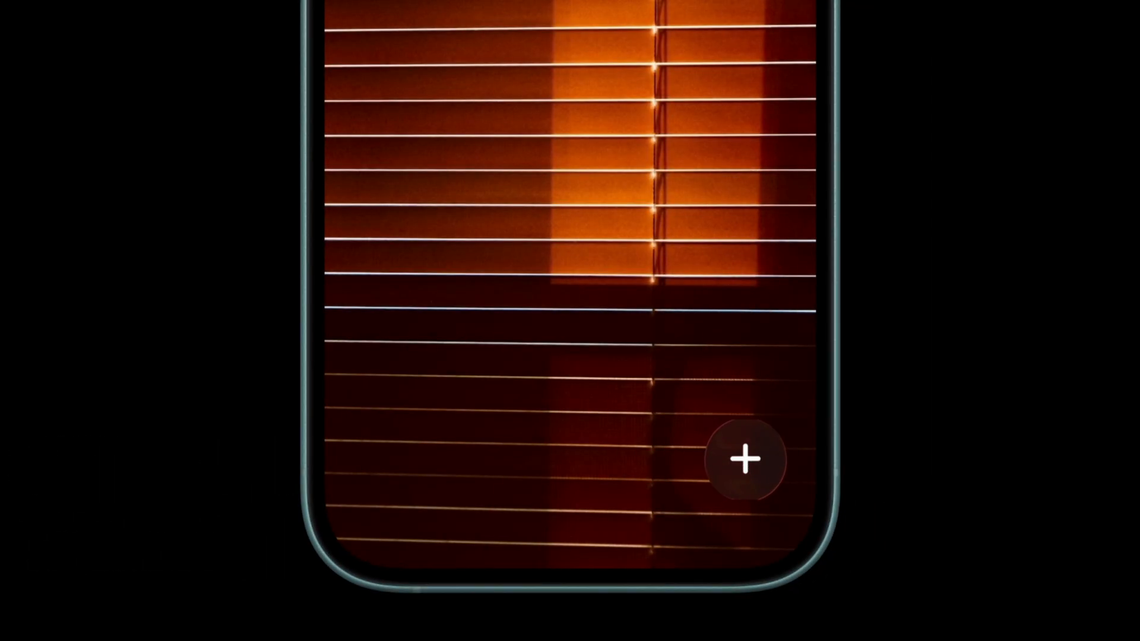
# - Switch from the intro demo to the Play editor's blank Page 1 in Design view
pyautogui.click(744, 459)
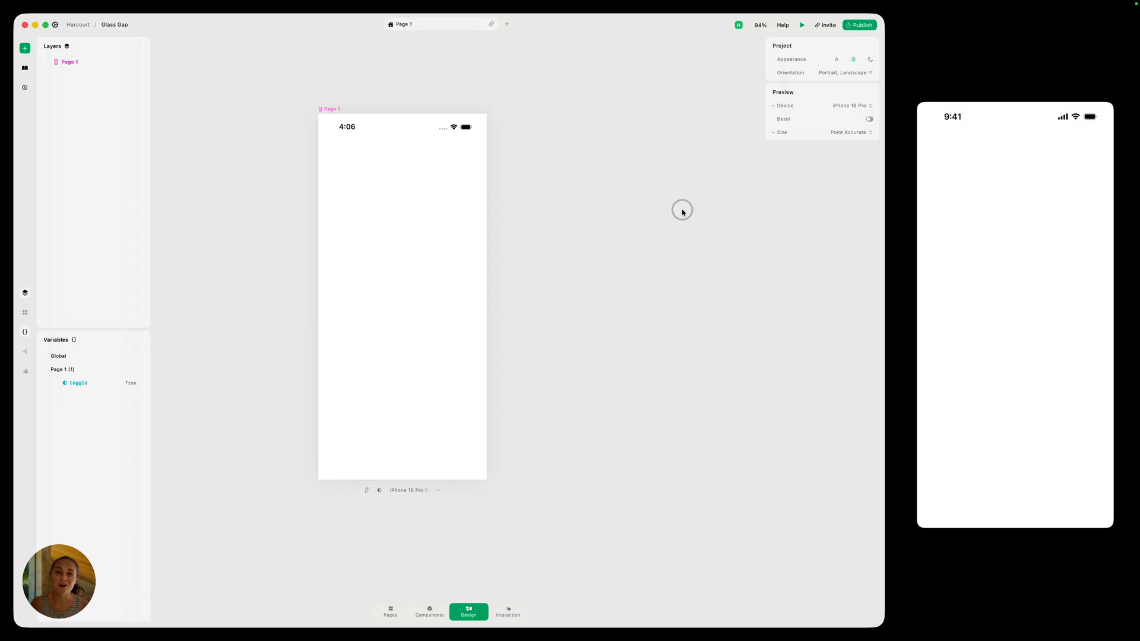
# - Add an Image layer with Fill height, pinned to the page, showing the orange blinds Unsplash photo
pyautogui.click(402, 298)
pyautogui.write('imag')
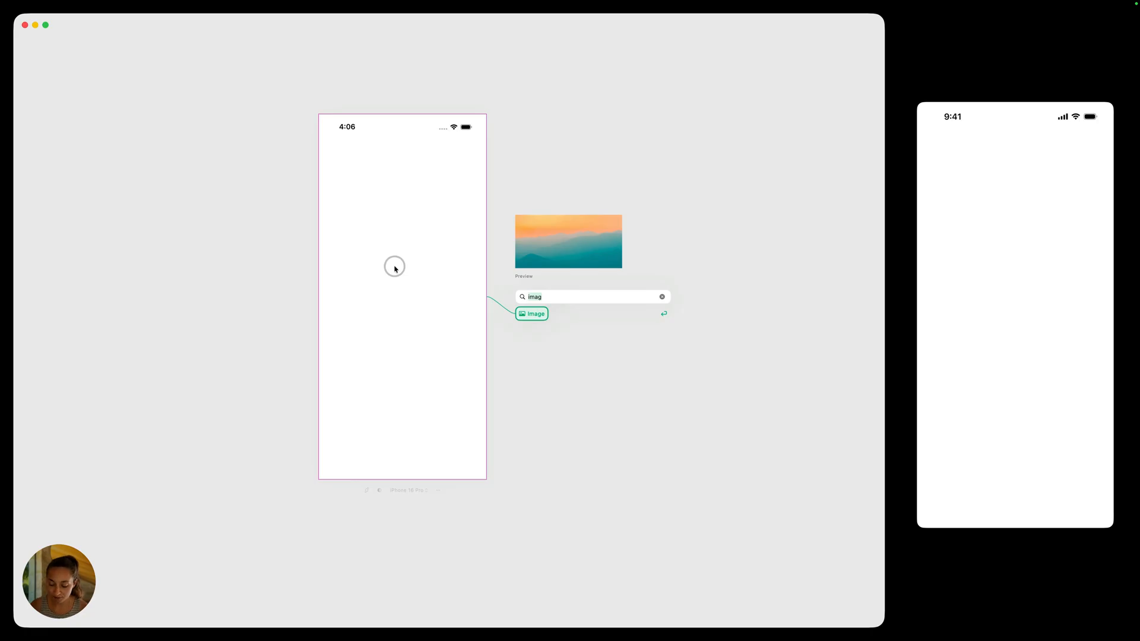
pyautogui.click(531, 314)
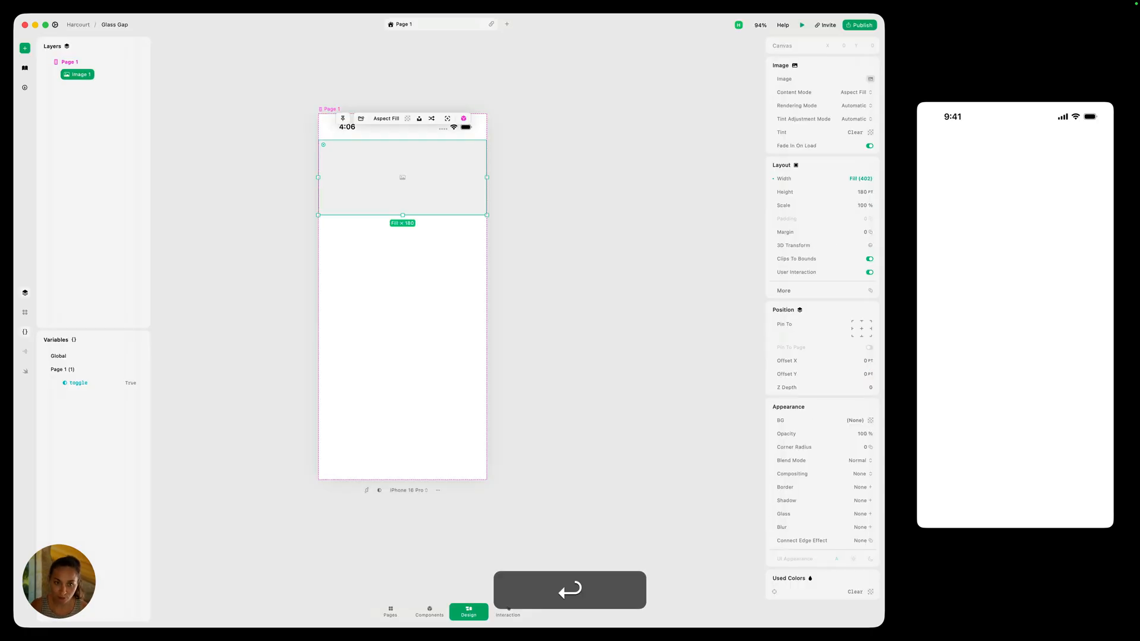
pyautogui.click(77, 74)
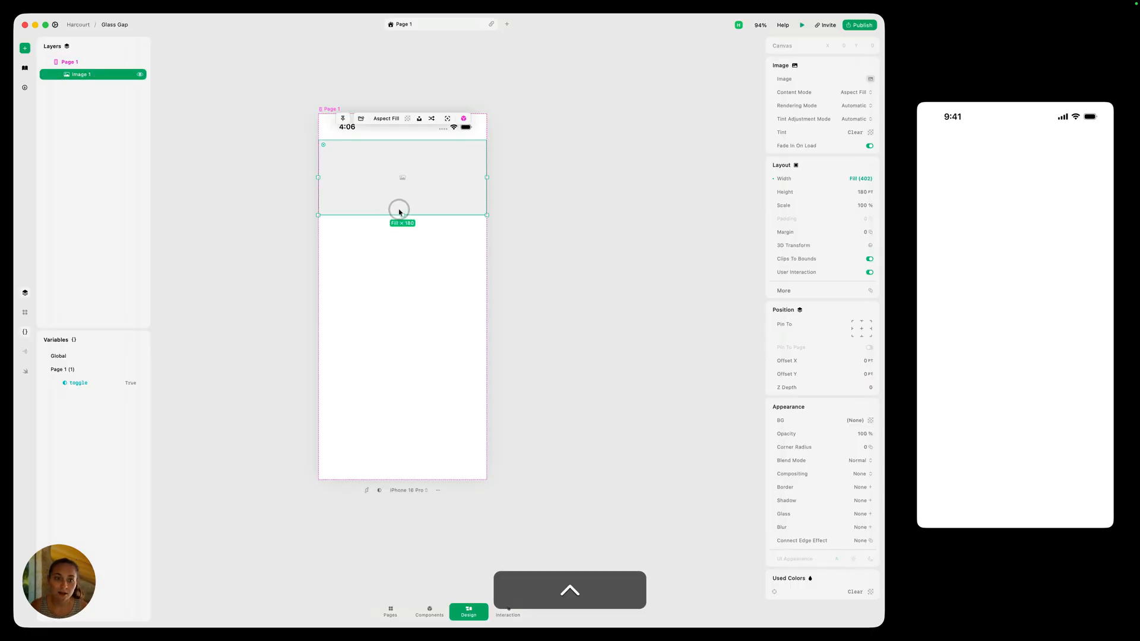
pyautogui.moveTo(402, 215); pyautogui.dragTo(402, 465)
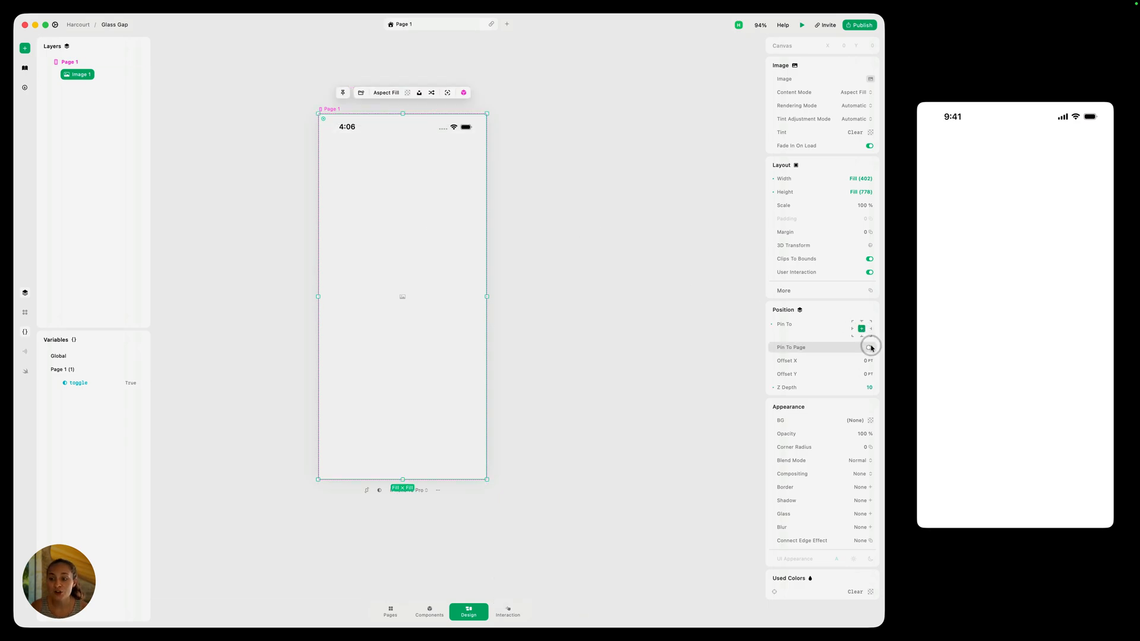
pyautogui.click(868, 347)
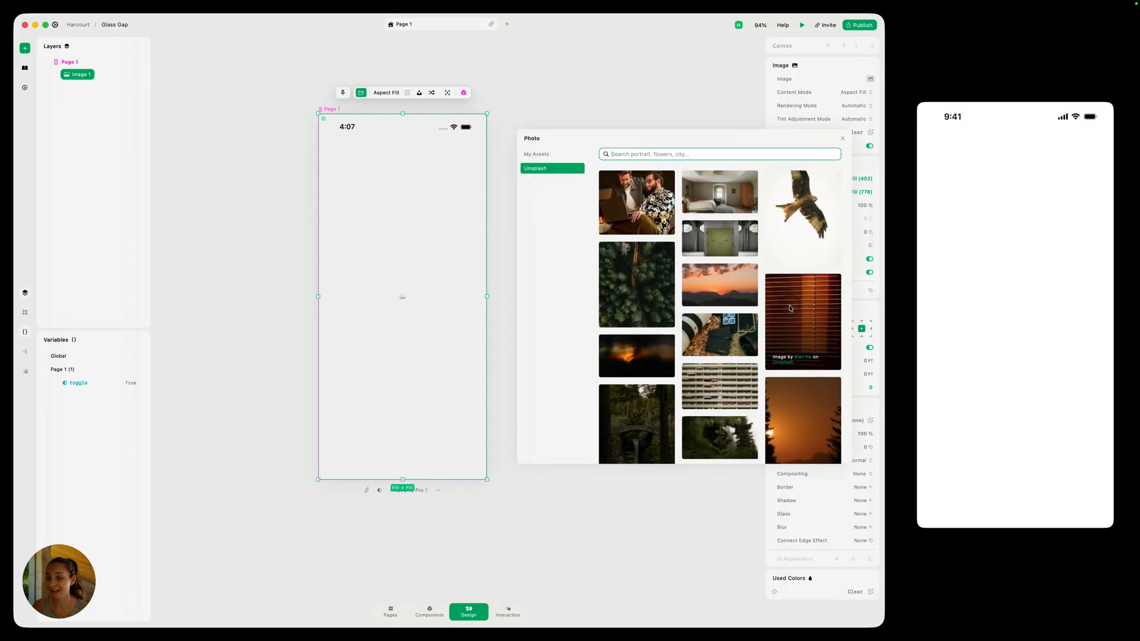
pyautogui.click(804, 320)
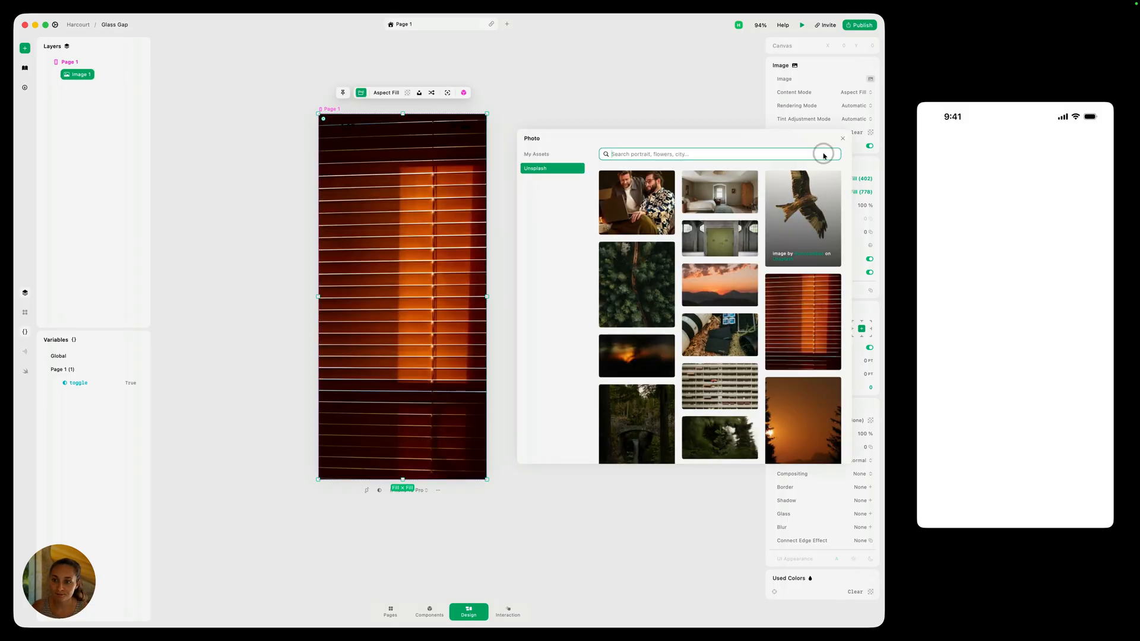
pyautogui.click(803, 320)
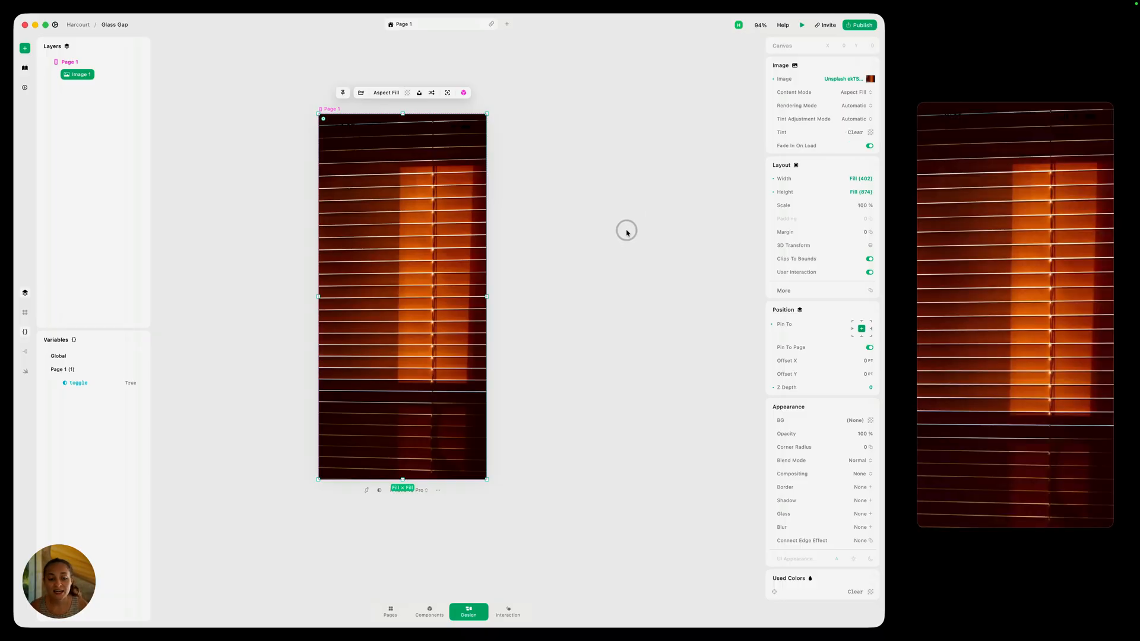
pyautogui.moveTo(619, 231)
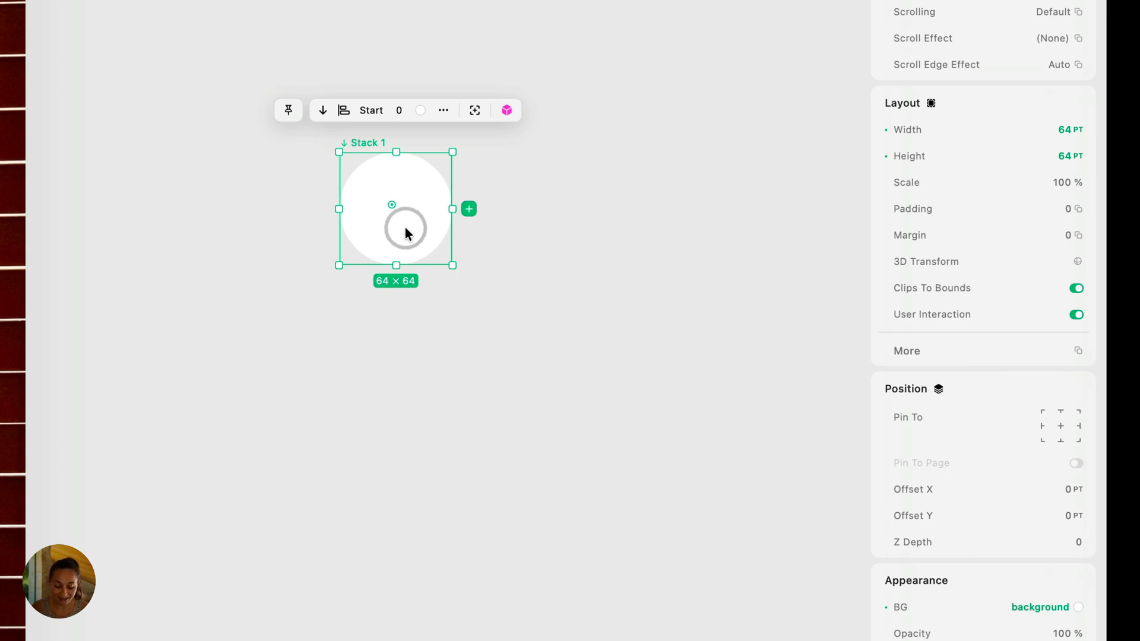
# - Put the 'plus' SF Symbol inside the white 64×64 circle stack
pyautogui.press('b')
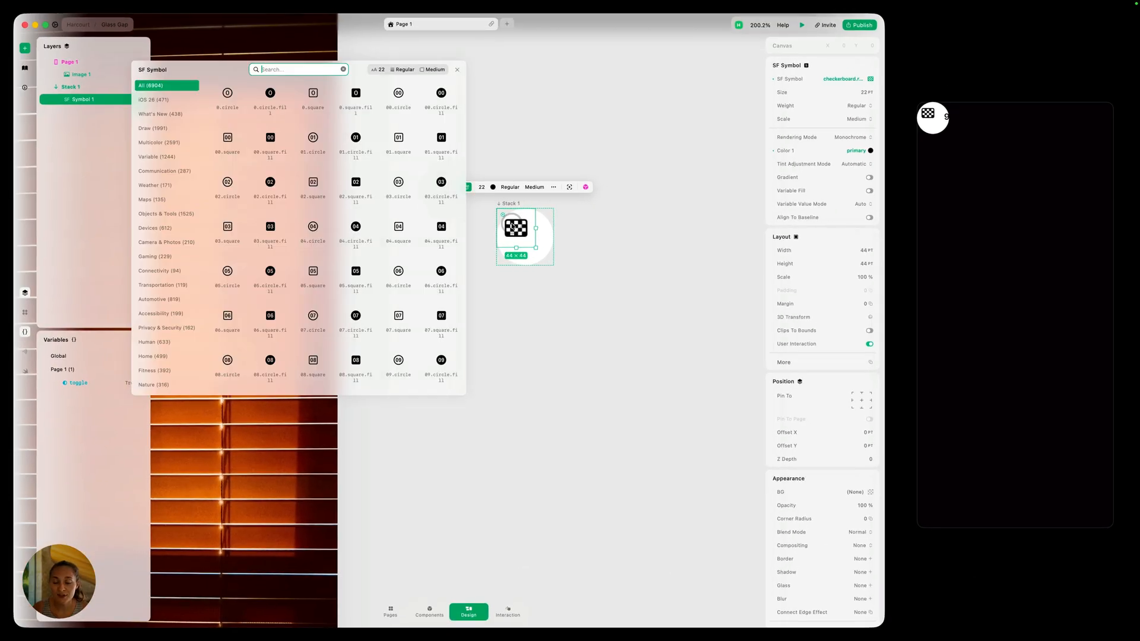
pyautogui.write('plu')
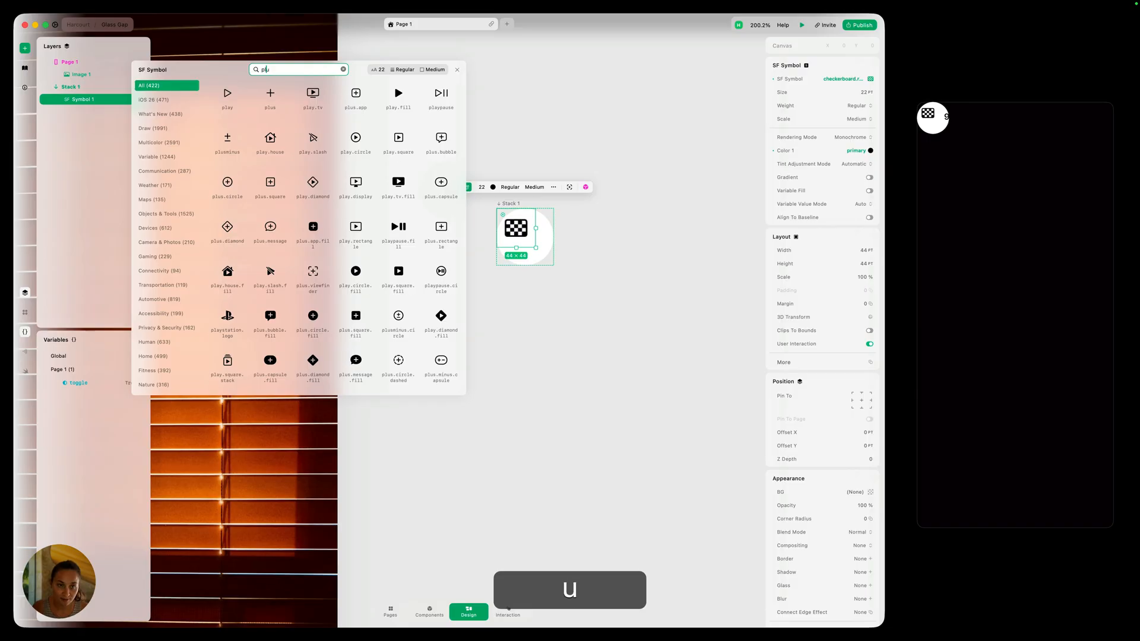
pyautogui.click(227, 93)
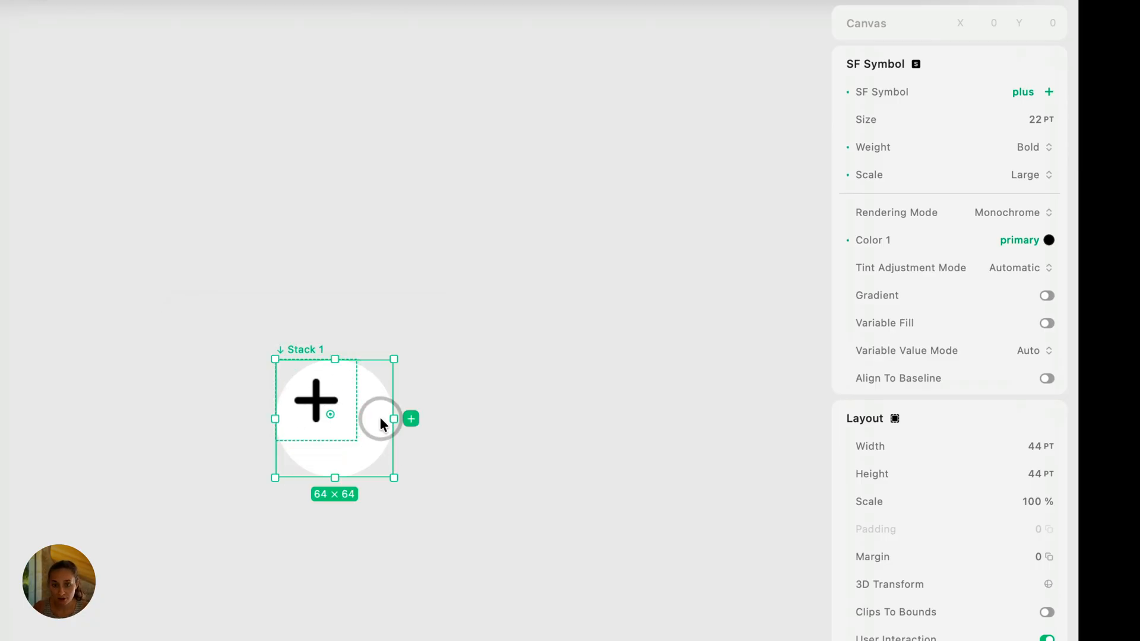
# - Rename the stack to Main Button, centre its plus, and set corner radius 32
pyautogui.click(305, 350)
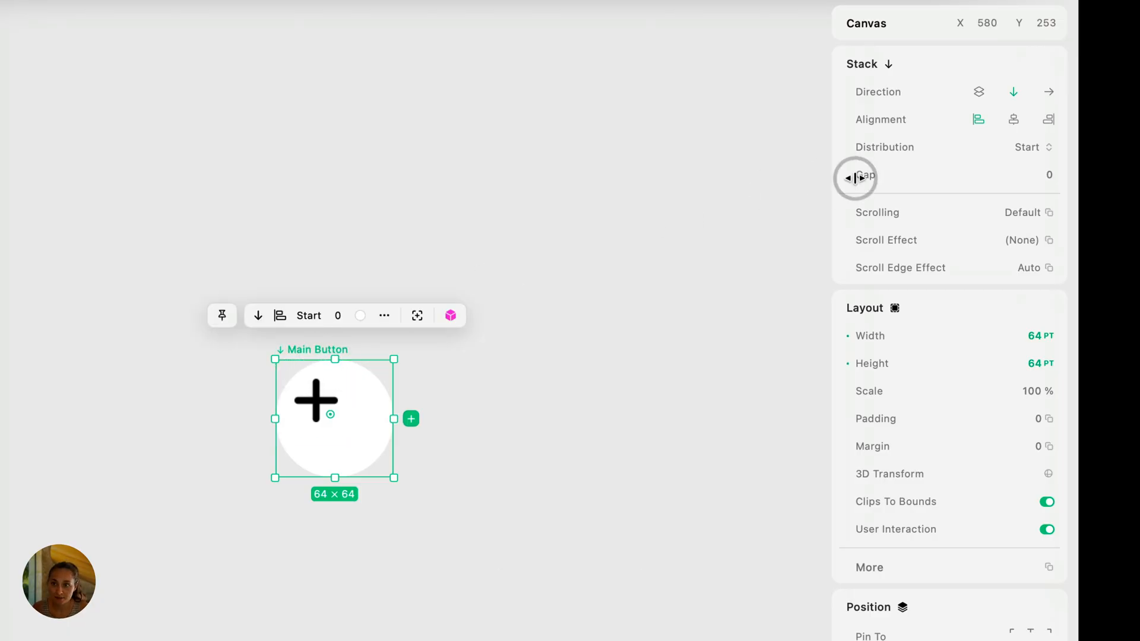
pyautogui.click(1027, 146)
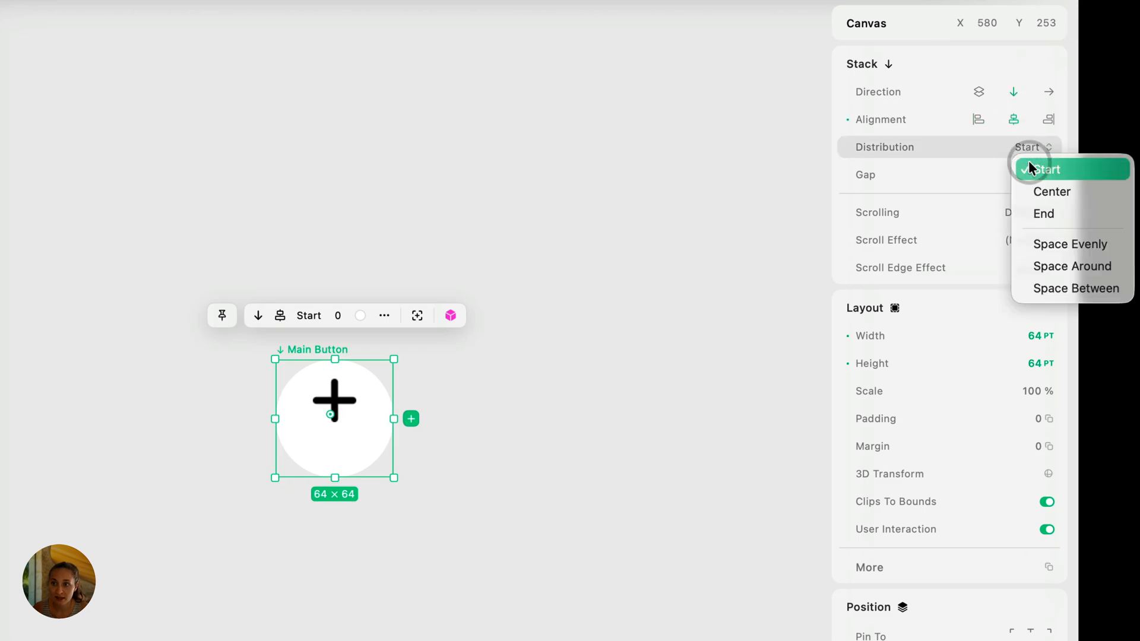
pyautogui.click(1052, 191)
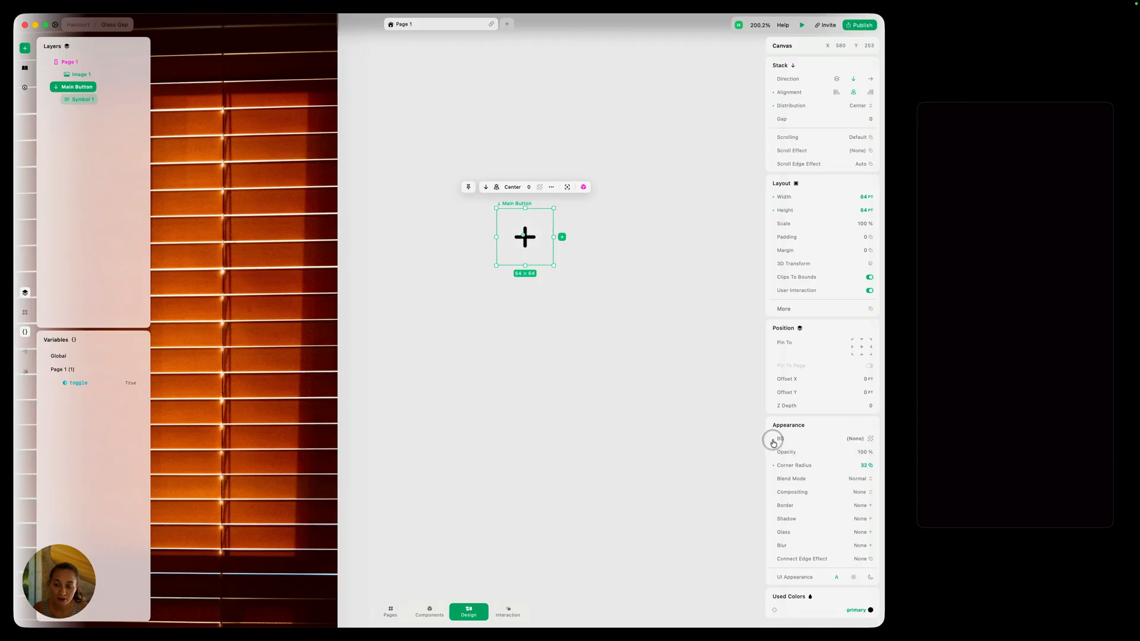
pyautogui.click(864, 531)
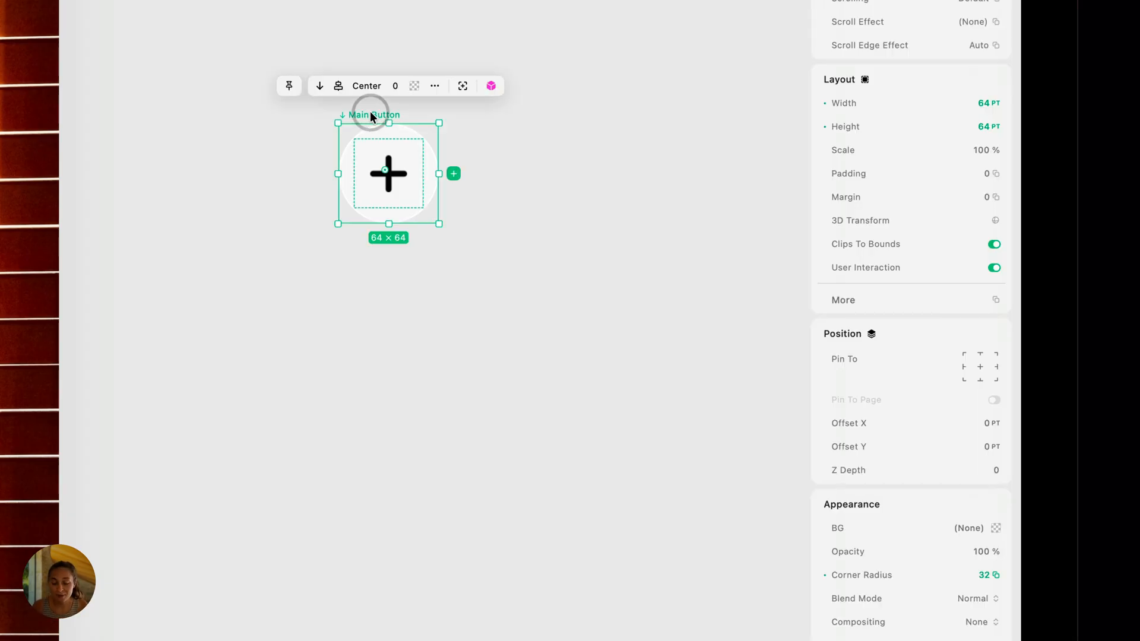
# - Duplicate Main Button into Like and Dislike, giving Like the hand.thumbsup.fill symbol
pyautogui.press('cmd+d')
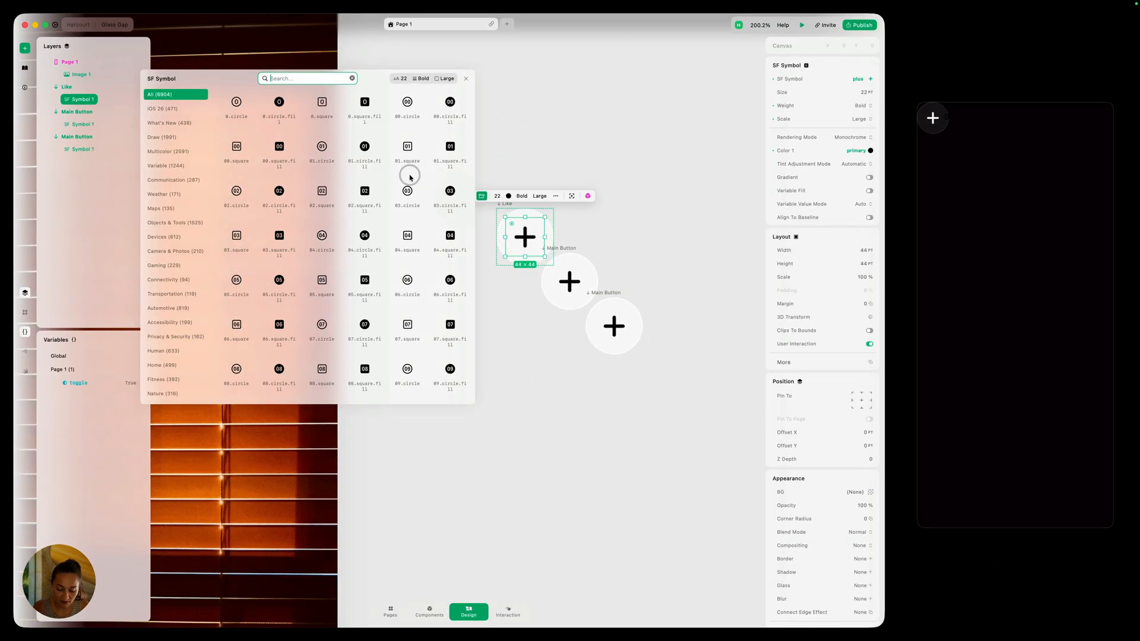
pyautogui.write('thumb')
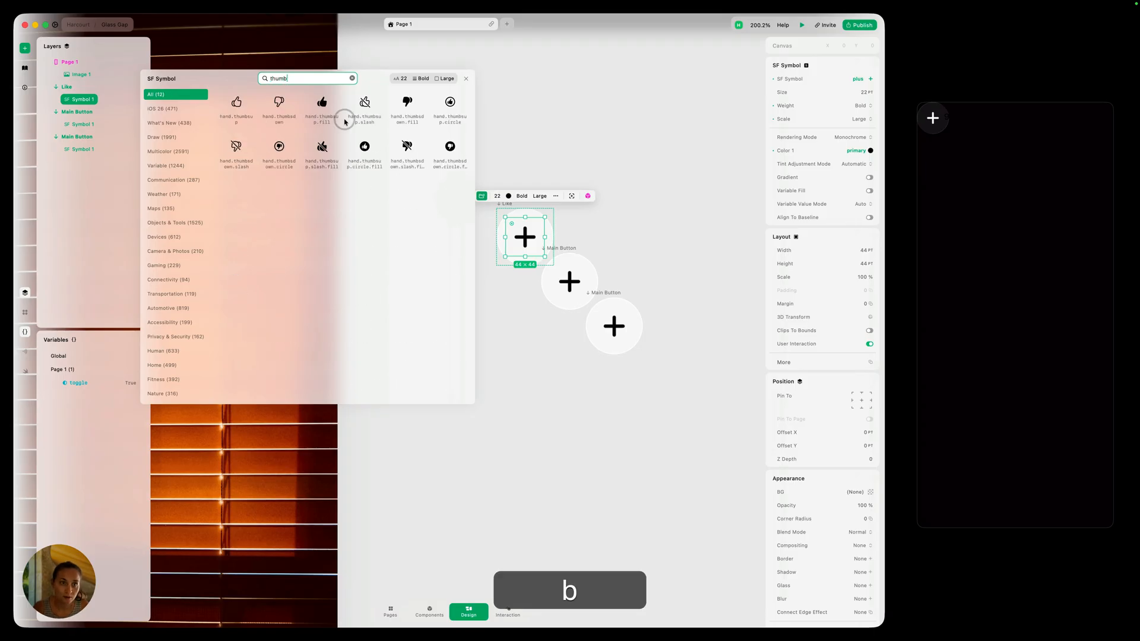
pyautogui.click(321, 101)
pyautogui.write('Dislike')
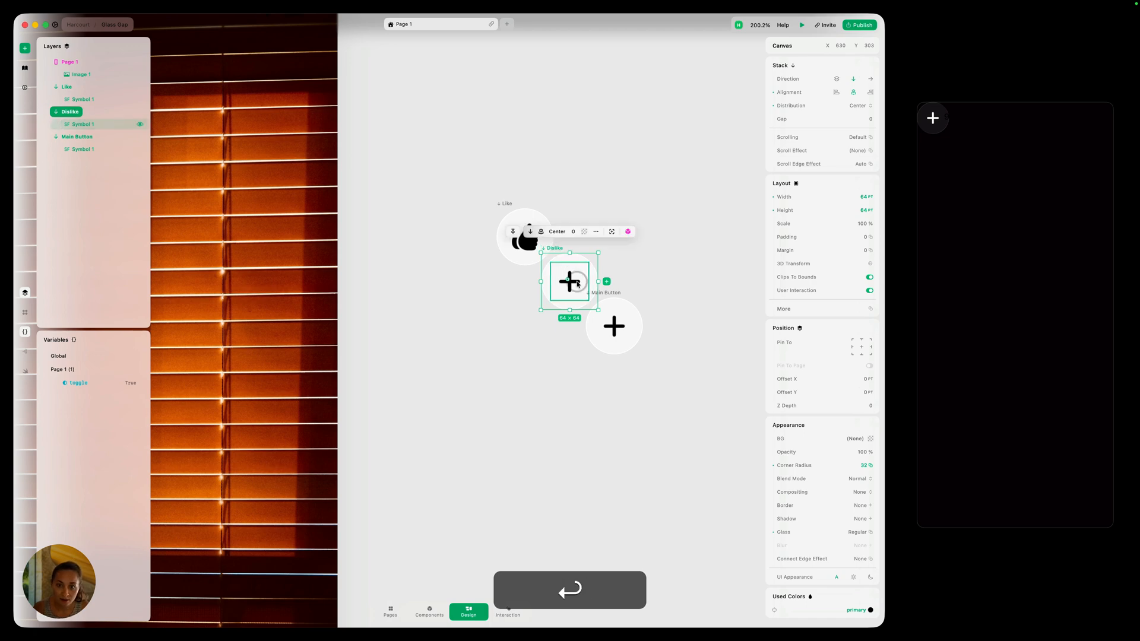
pyautogui.write('thr')
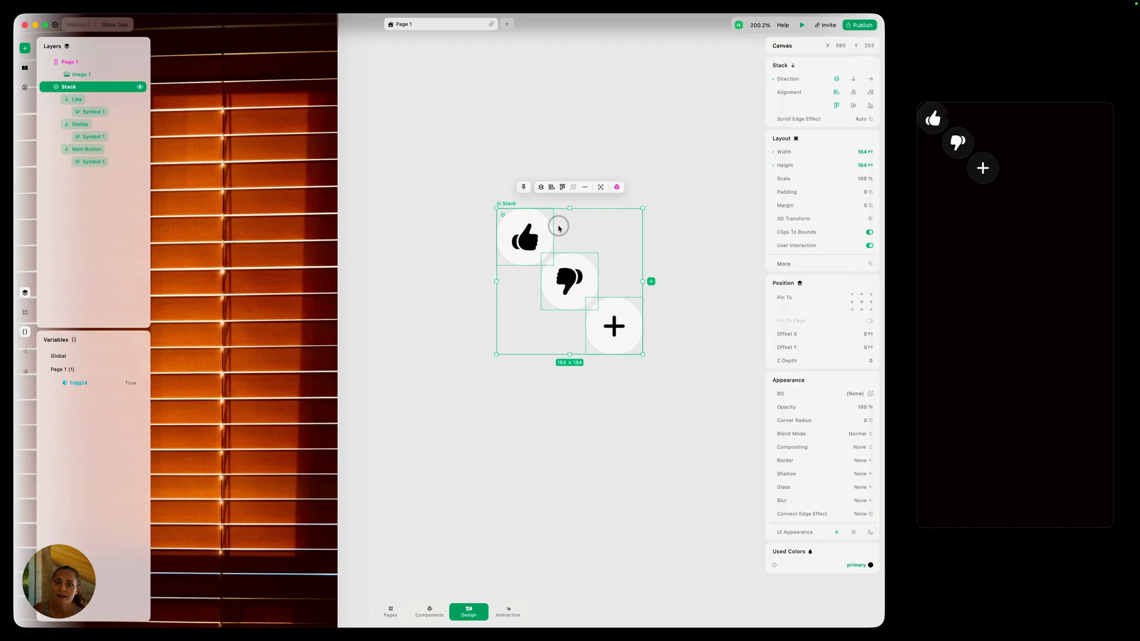
# - Wrap the three buttons in a vertical stack named Reactions with a 32 gap
pyautogui.click(614, 326)
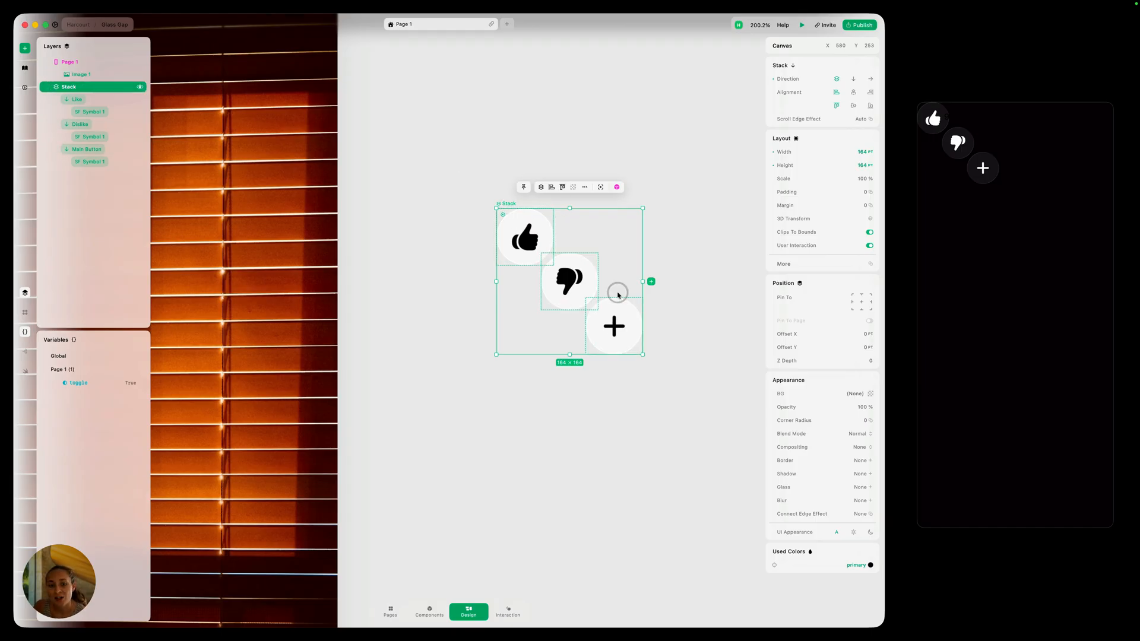
pyautogui.moveTo(511, 205)
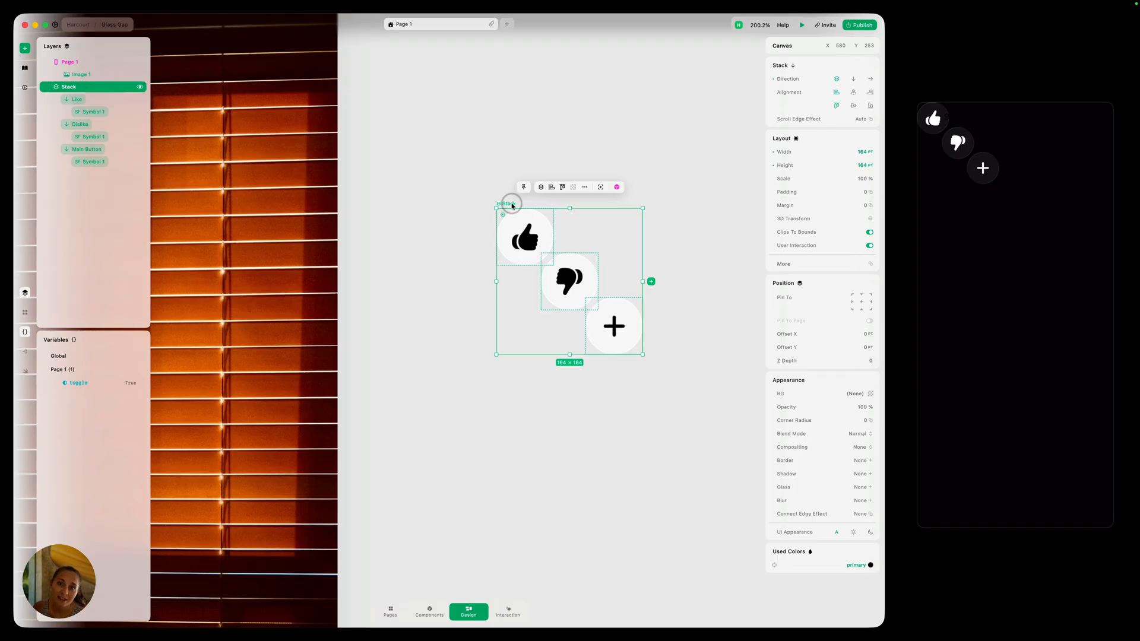
pyautogui.click(853, 79)
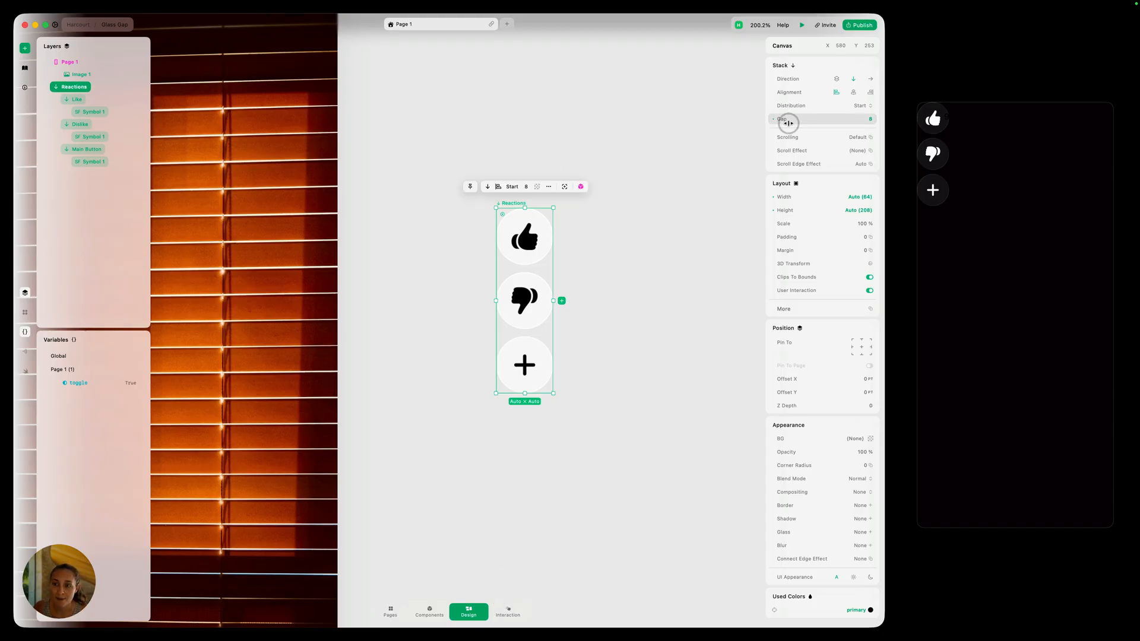
pyautogui.moveTo(789, 123); pyautogui.dragTo(843, 119)
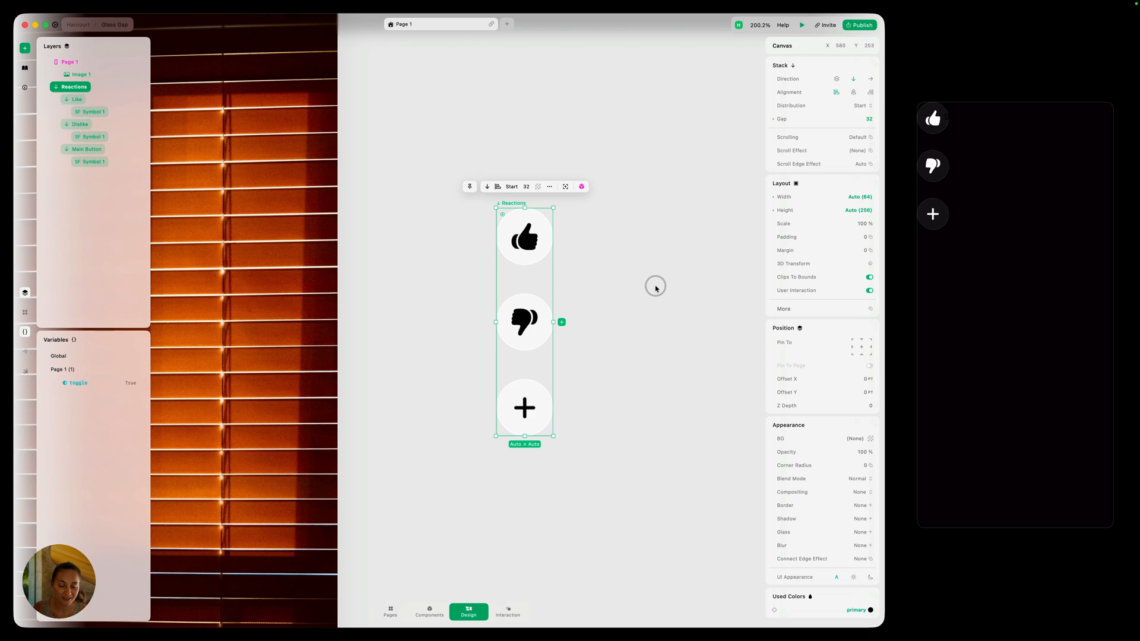
pyautogui.click(523, 322)
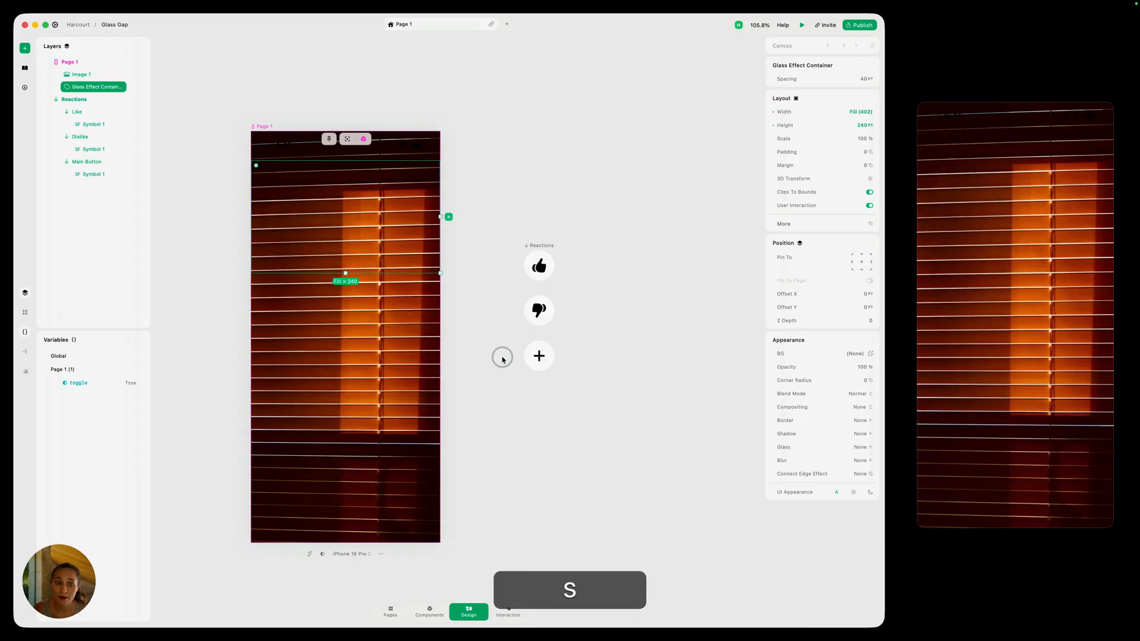
# - Give the Glass Effect Container auto size, a bottom-right pin, and Z depth 10
pyautogui.click(73, 100)
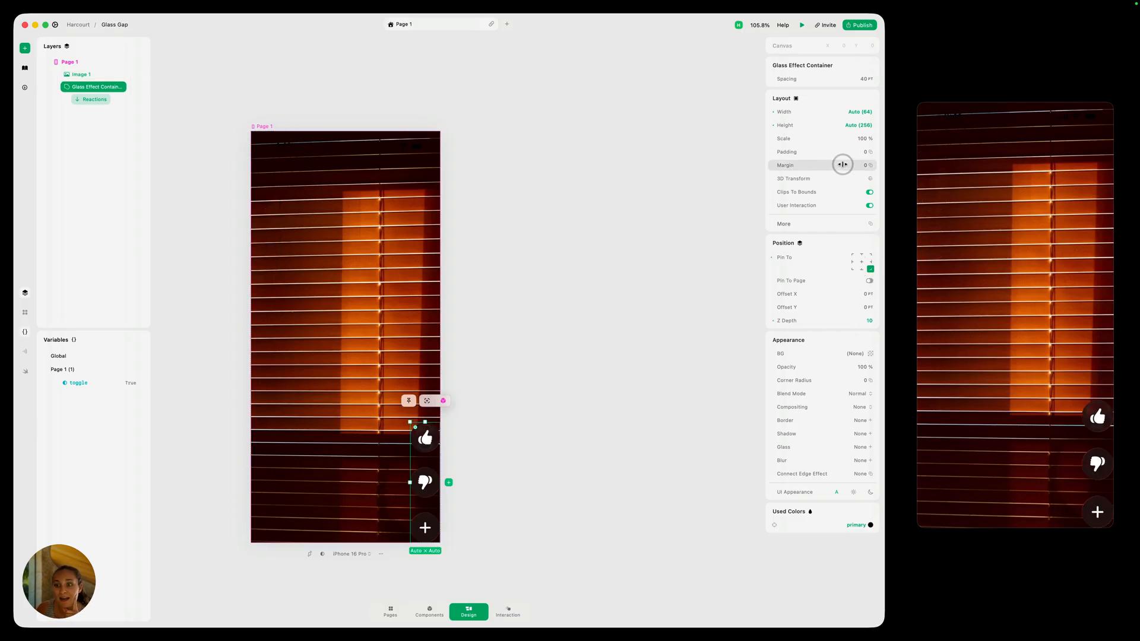
# - Set the Glass Effect Container's margin to 24 and adjust the Safe Area Bottom toggle
pyautogui.click(843, 164)
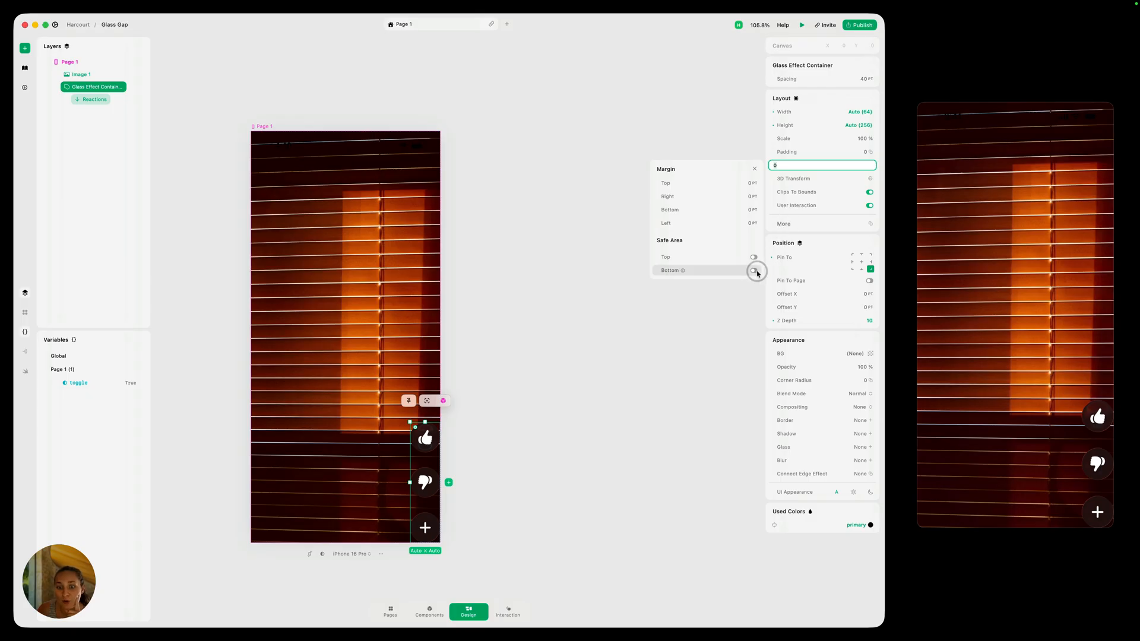
pyautogui.click(755, 169)
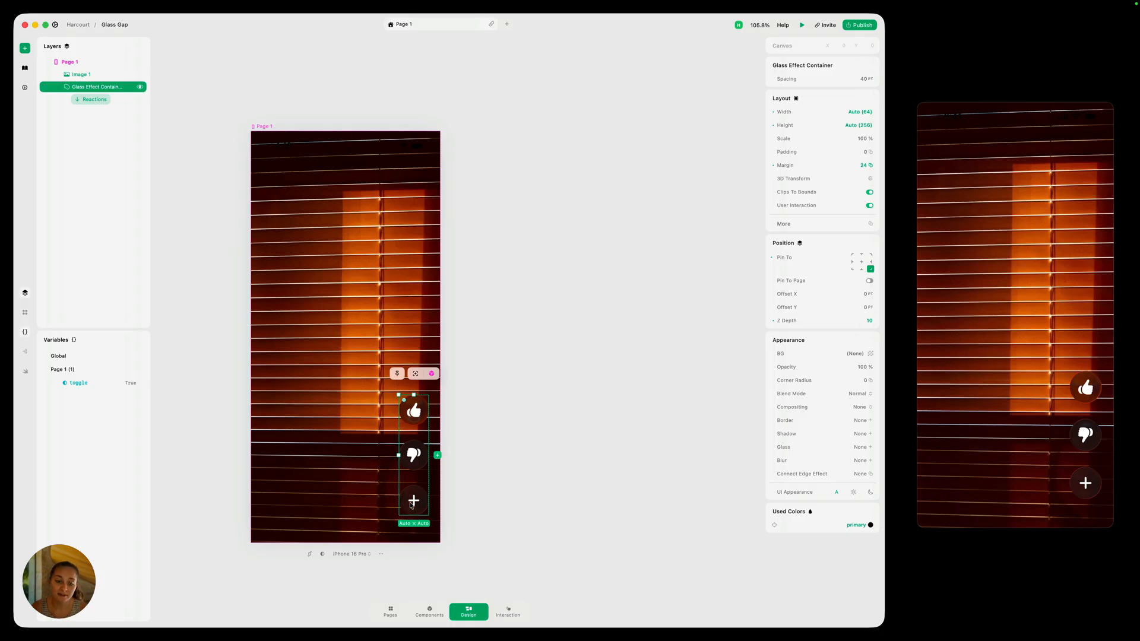
pyautogui.moveTo(417, 435)
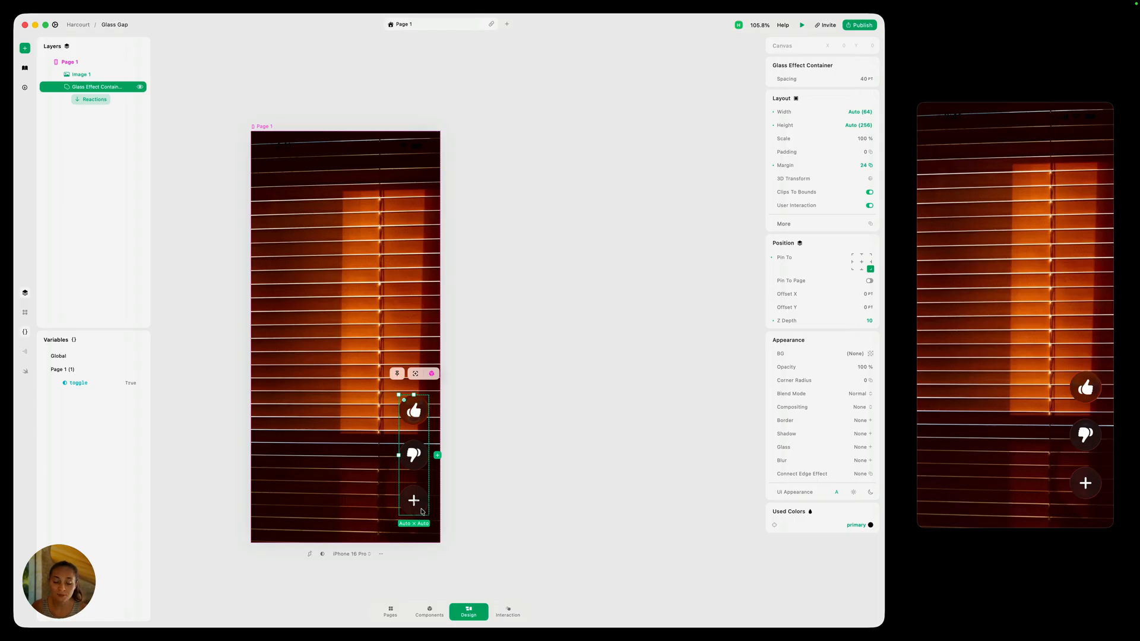
# - Set the Reactions stack gap to 0, then to -64, so the buttons overlap
pyautogui.click(95, 99)
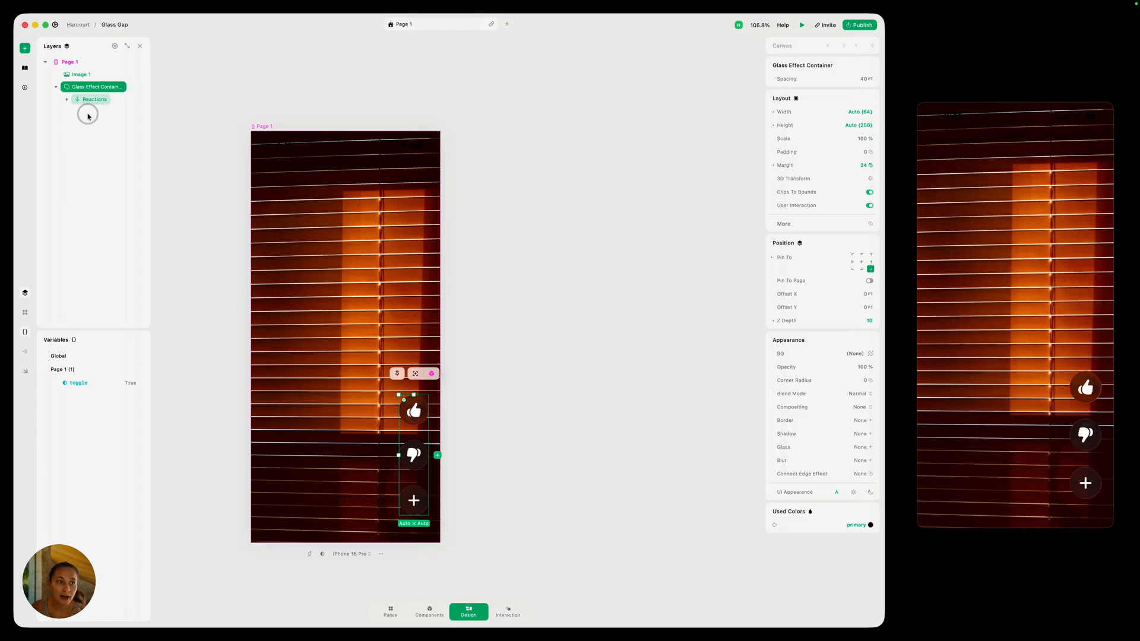
pyautogui.click(67, 99)
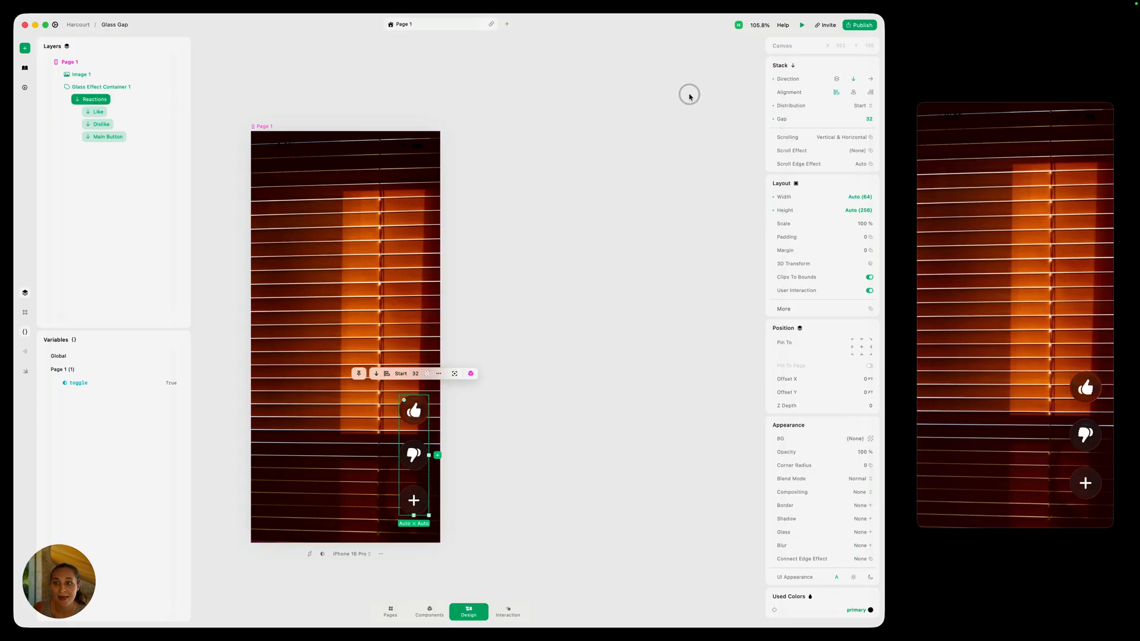
pyautogui.moveTo(534, 308)
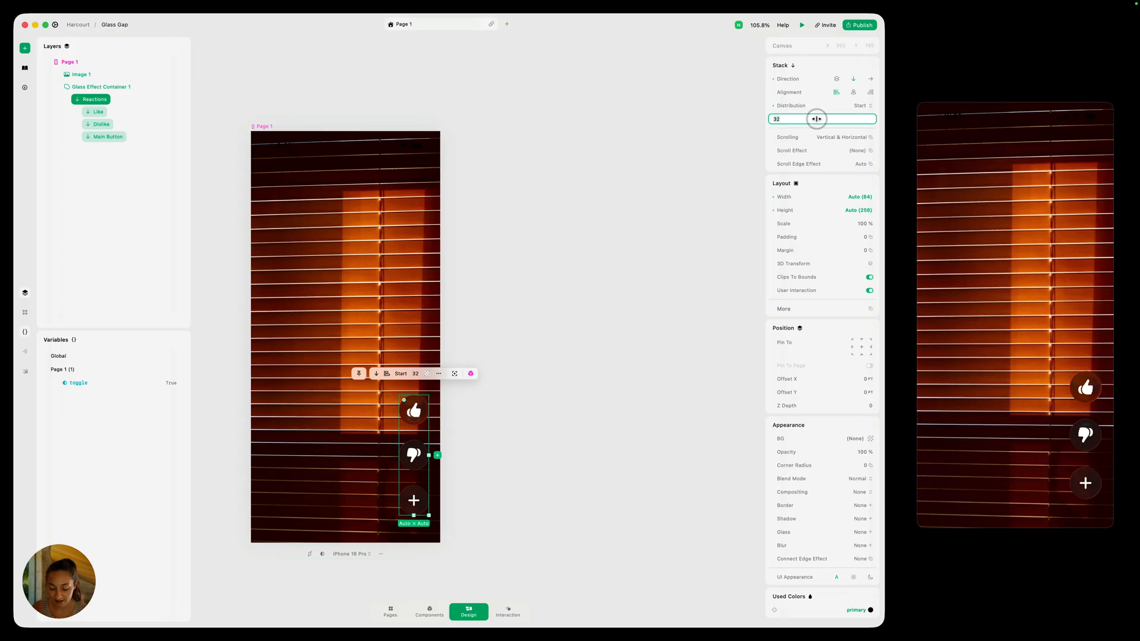
pyautogui.write('0')
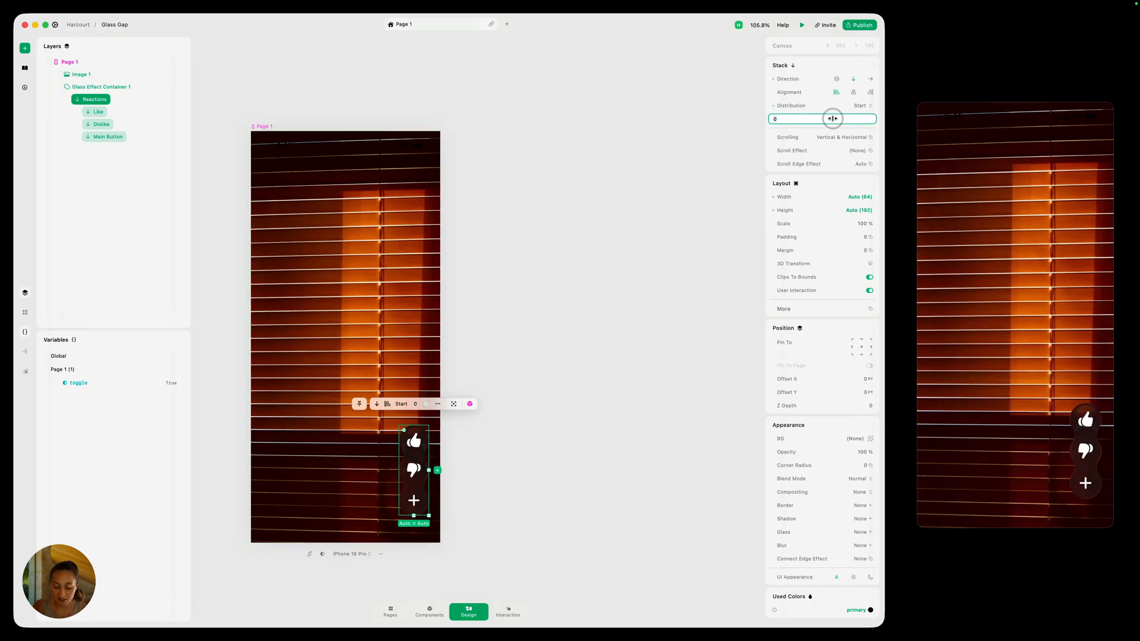
pyautogui.write('-64')
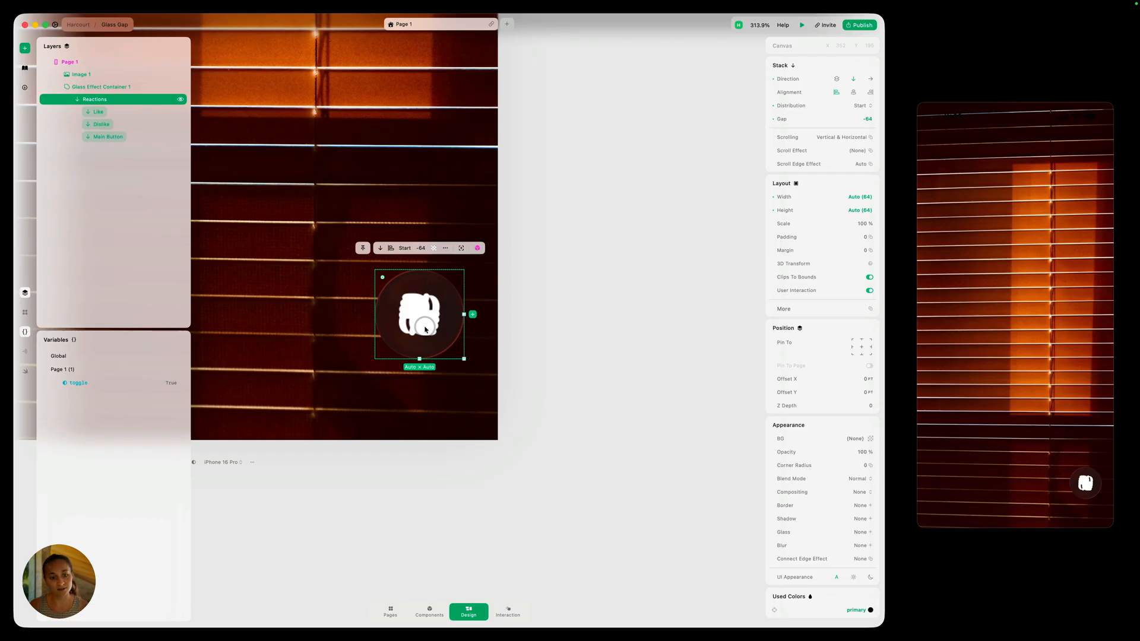
# - Check the overlapping symbol layers, including Like, then select Main Button
pyautogui.click(98, 111)
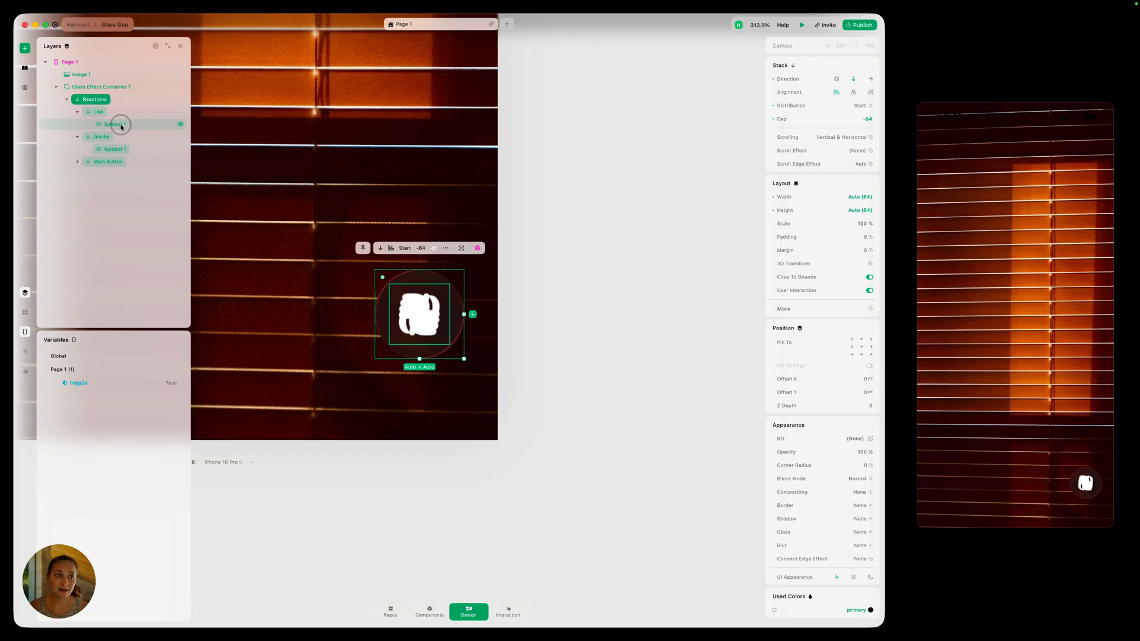
pyautogui.click(113, 123)
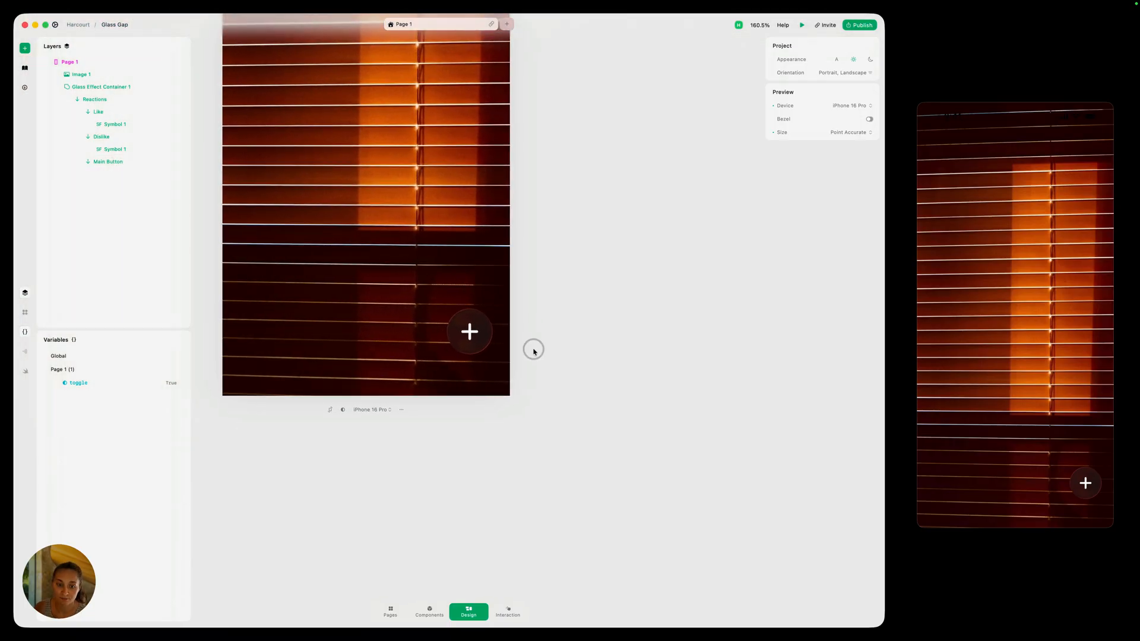
pyautogui.click(469, 332)
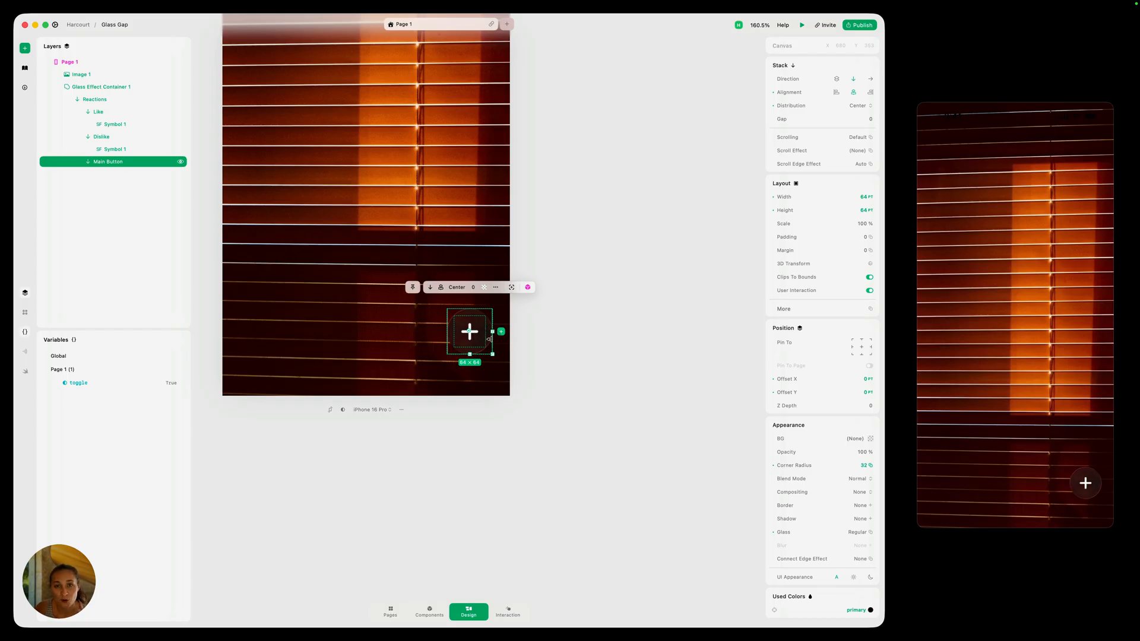
pyautogui.click(94, 100)
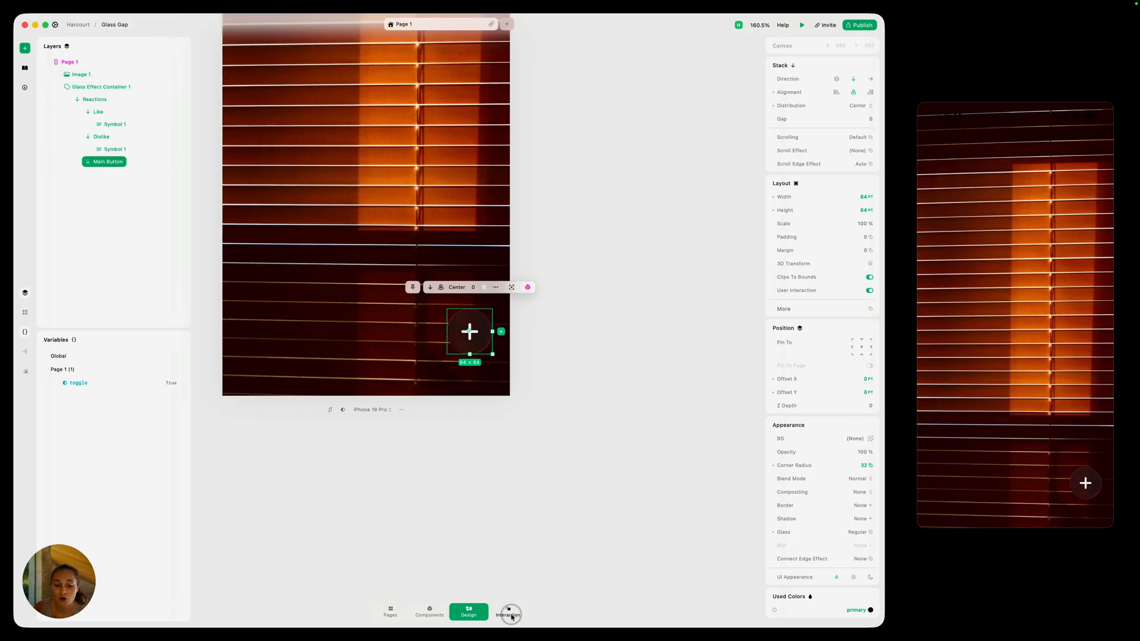
# - In the Interaction view, add a Toggle Tap trigger to Main Button
pyautogui.click(508, 611)
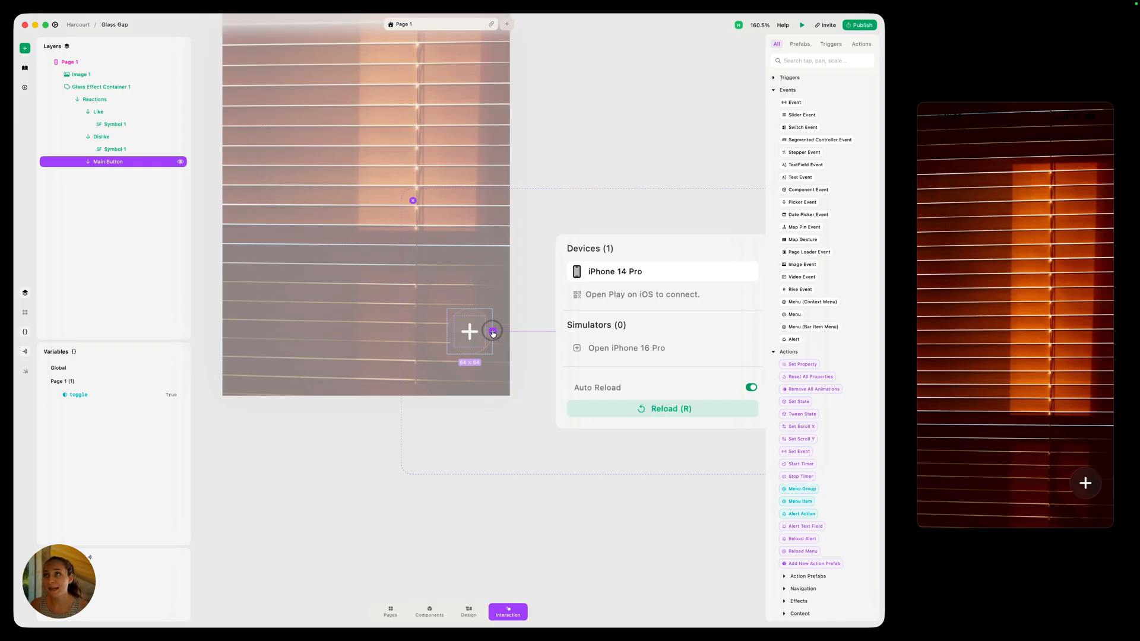
pyautogui.click(493, 333)
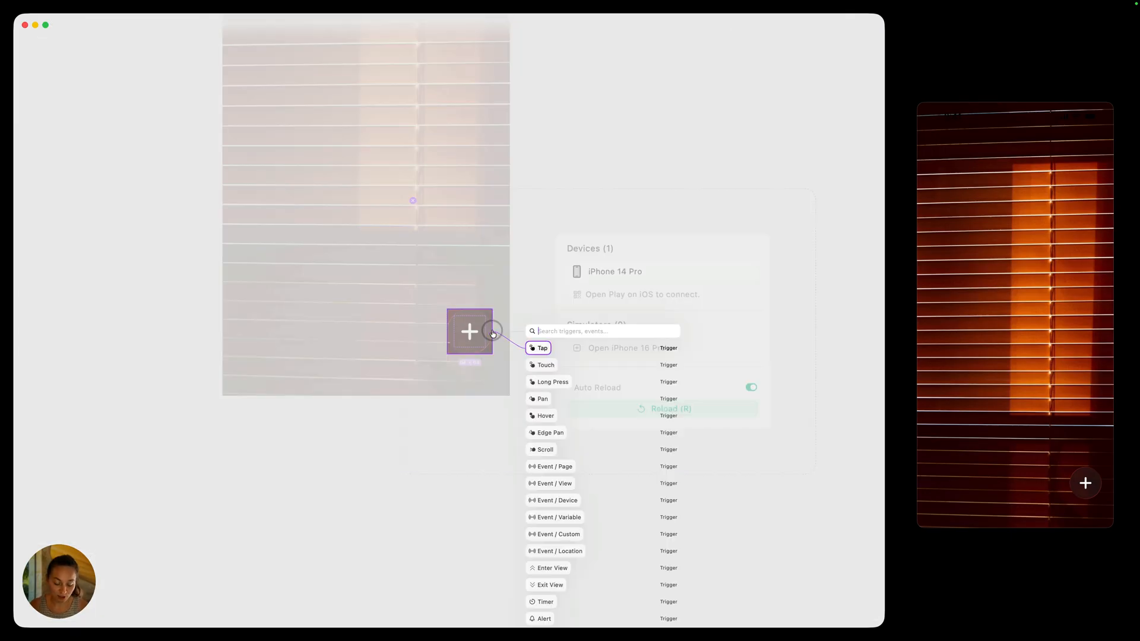
pyautogui.click(542, 347)
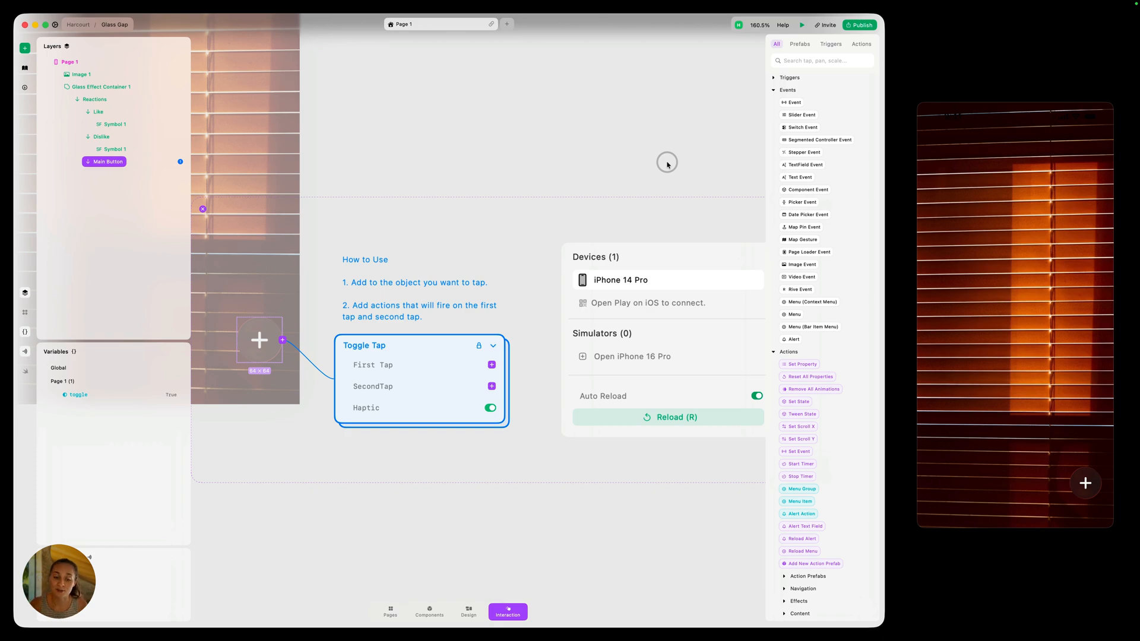
# - Add a First Tap Set Property setting Symbol 1 opacity to 100% with spring animation
pyautogui.click(491, 365)
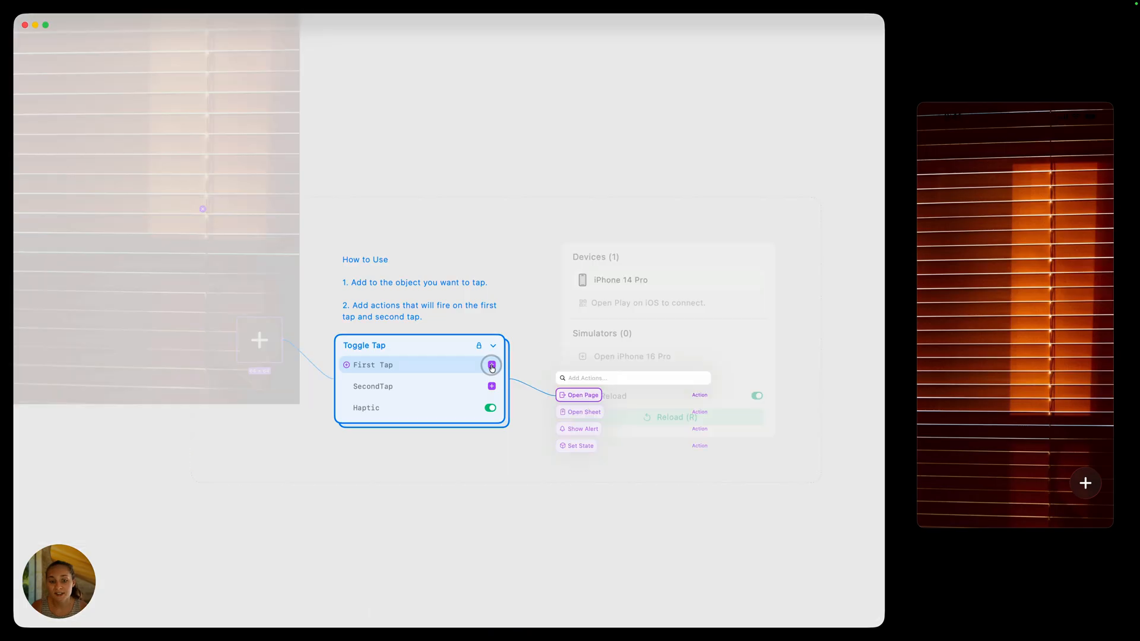
pyautogui.write('set')
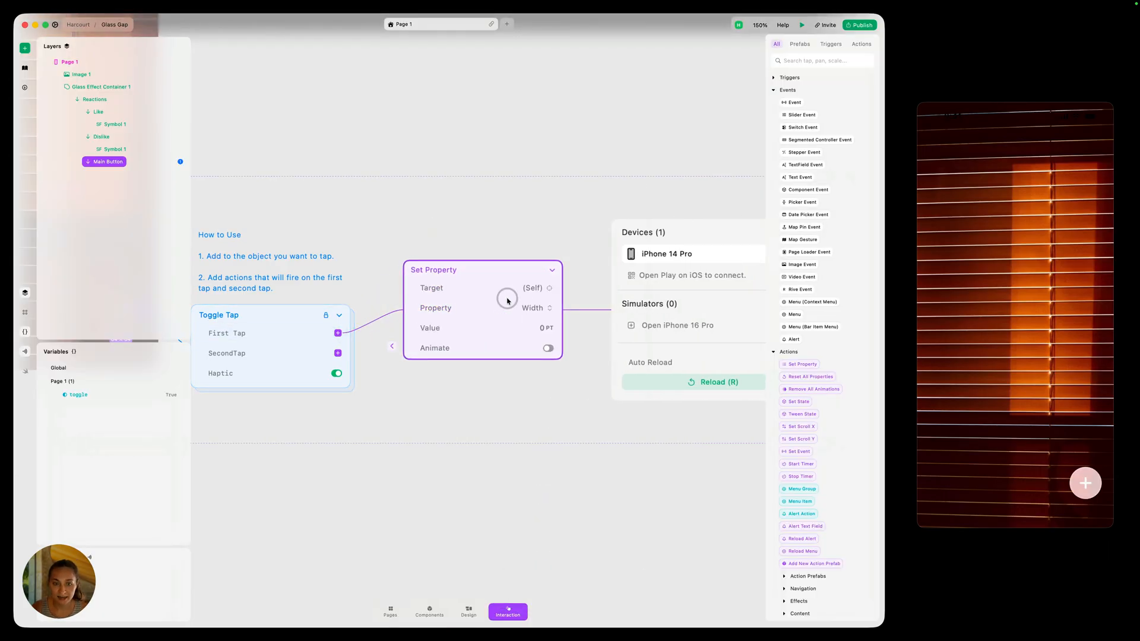
pyautogui.click(533, 288)
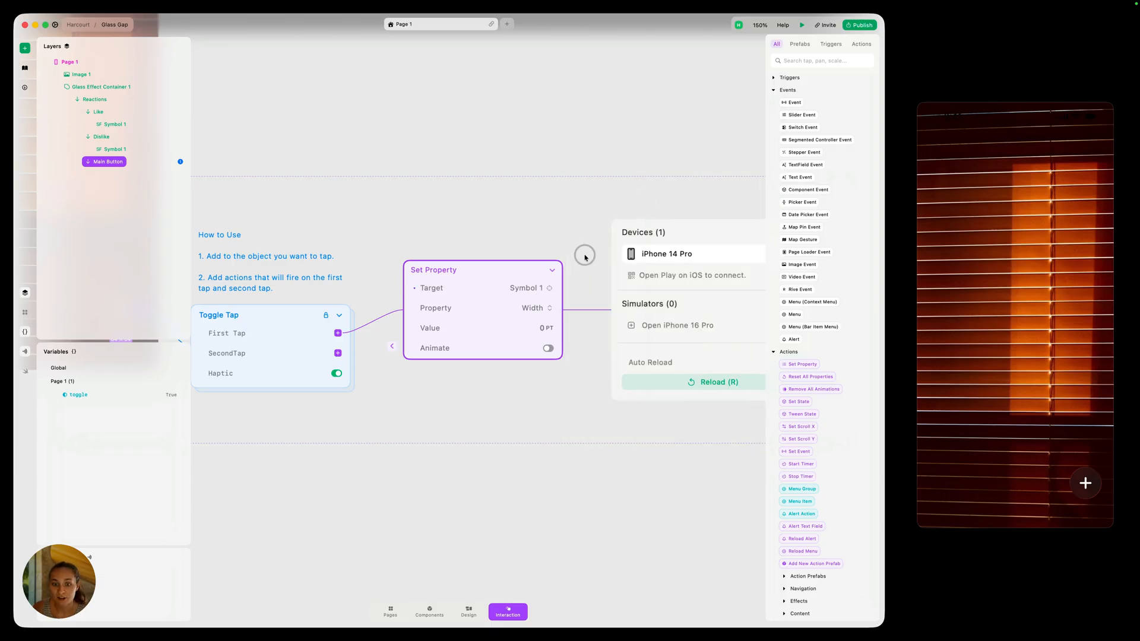
pyautogui.click(536, 308)
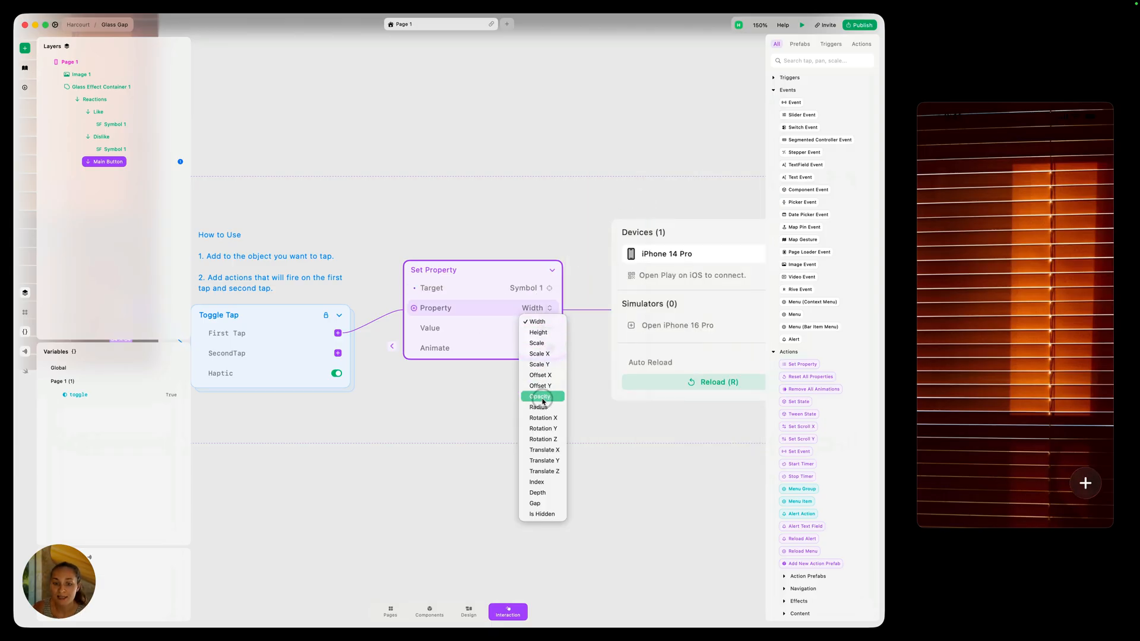
pyautogui.click(541, 396)
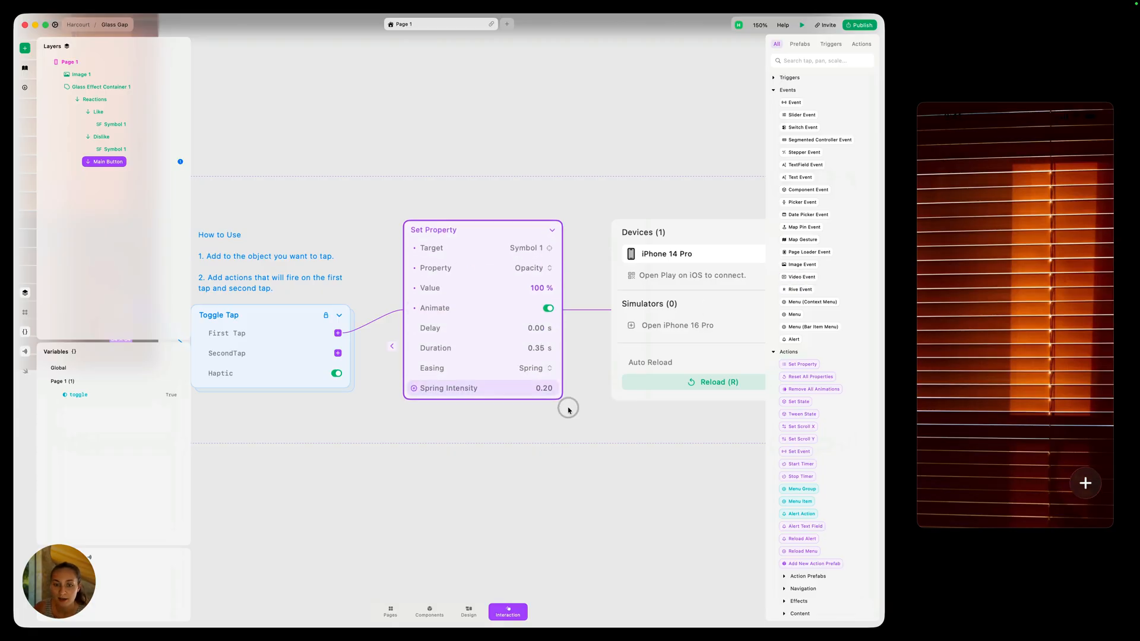
# - Duplicate the opacity action with Cmd+D and point the copy at a different target
pyautogui.press('cmd+d')
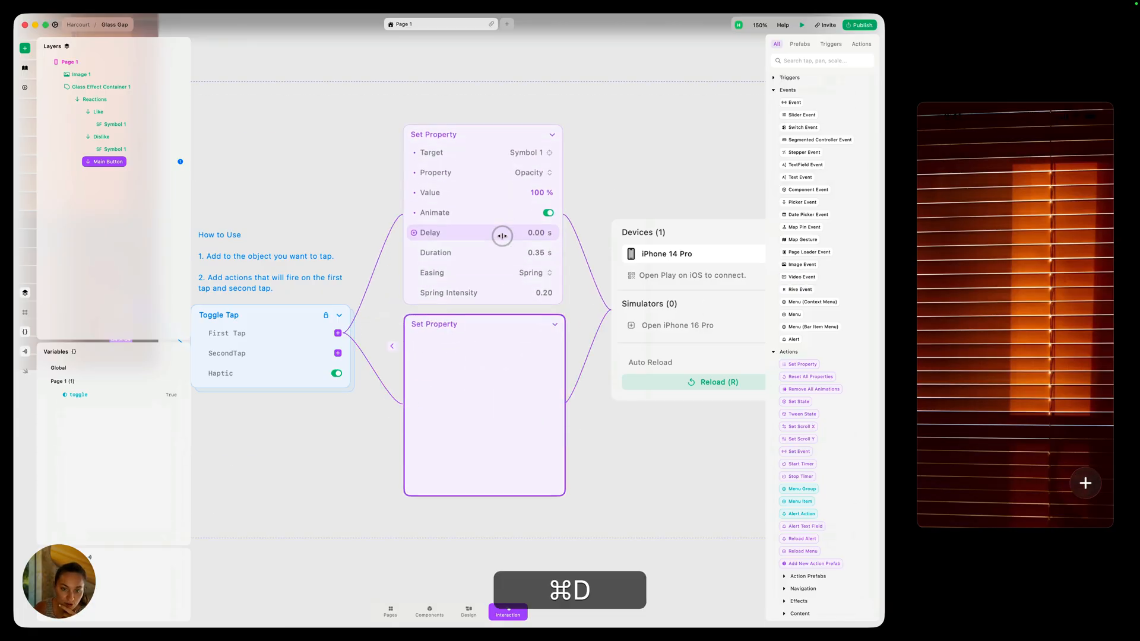
pyautogui.click(529, 342)
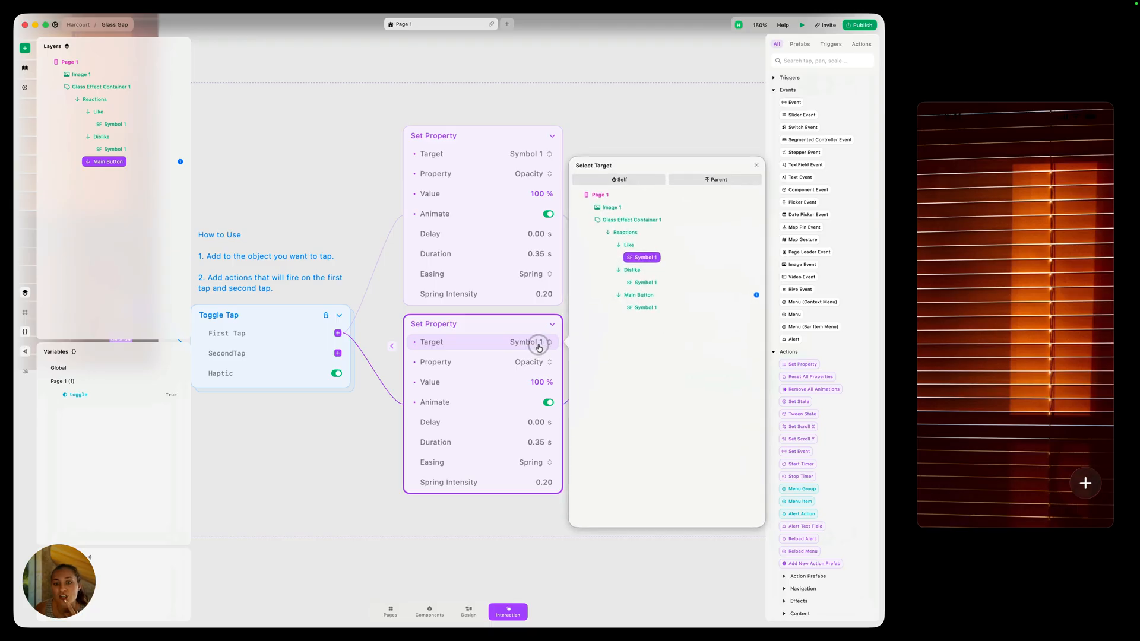
pyautogui.click(644, 283)
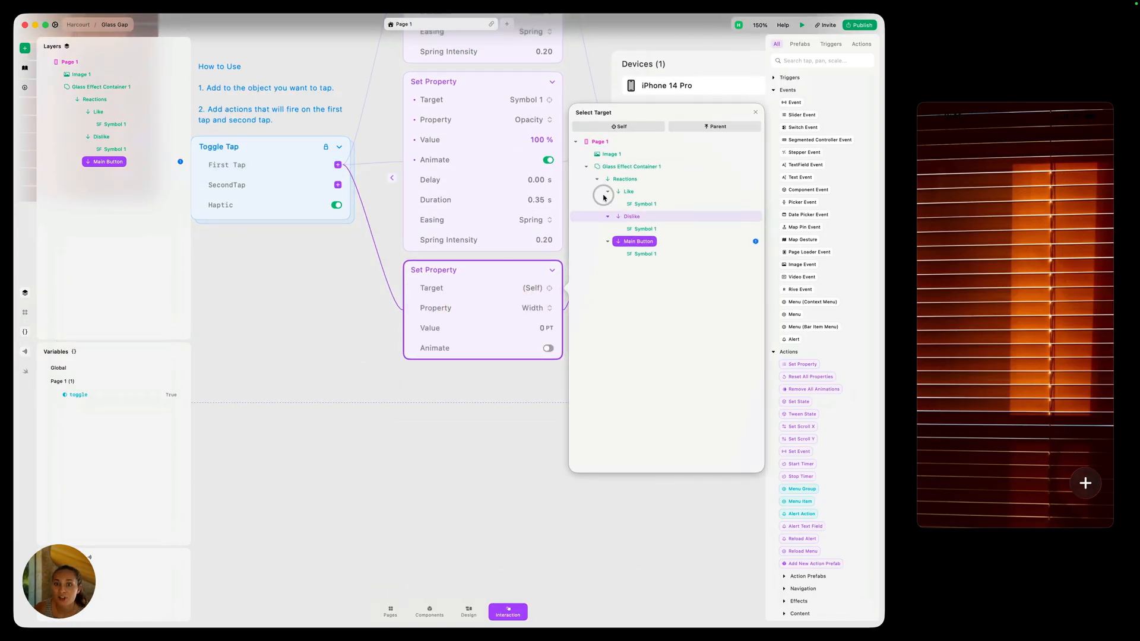
# - Set the Reactions action's property to Gap with value 32 and turn on Animate
pyautogui.click(535, 308)
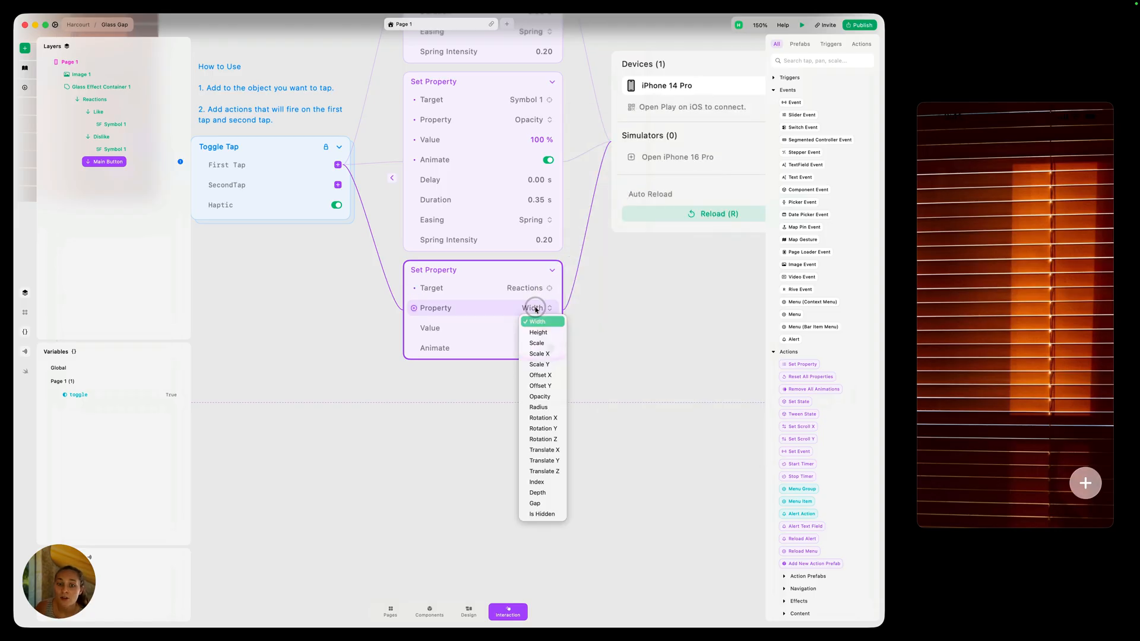
pyautogui.click(534, 503)
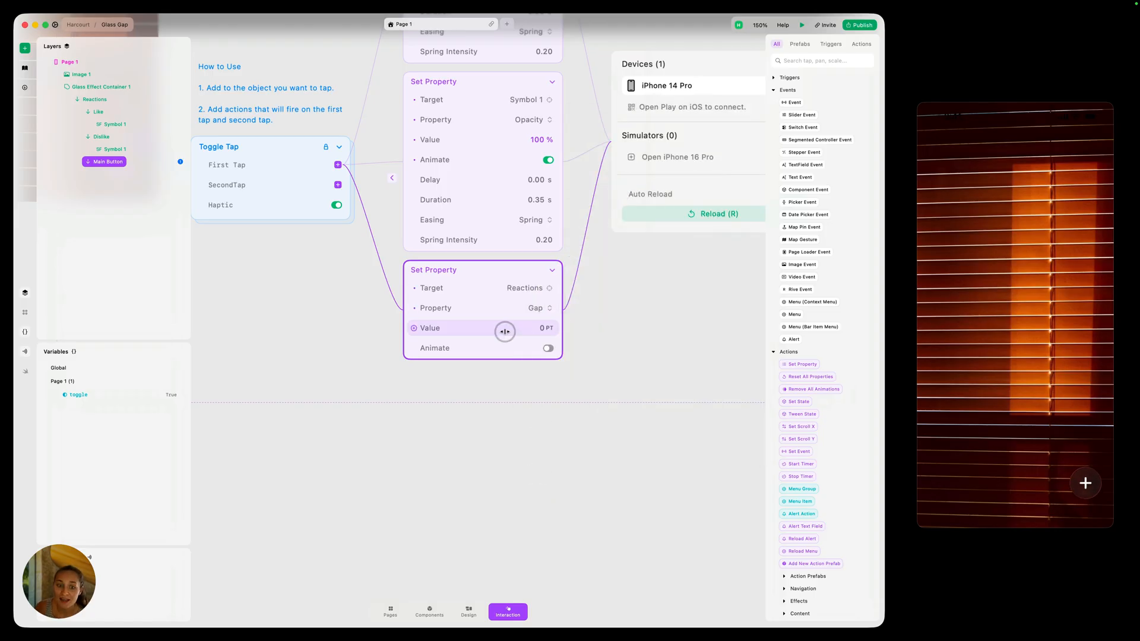
pyautogui.write('32')
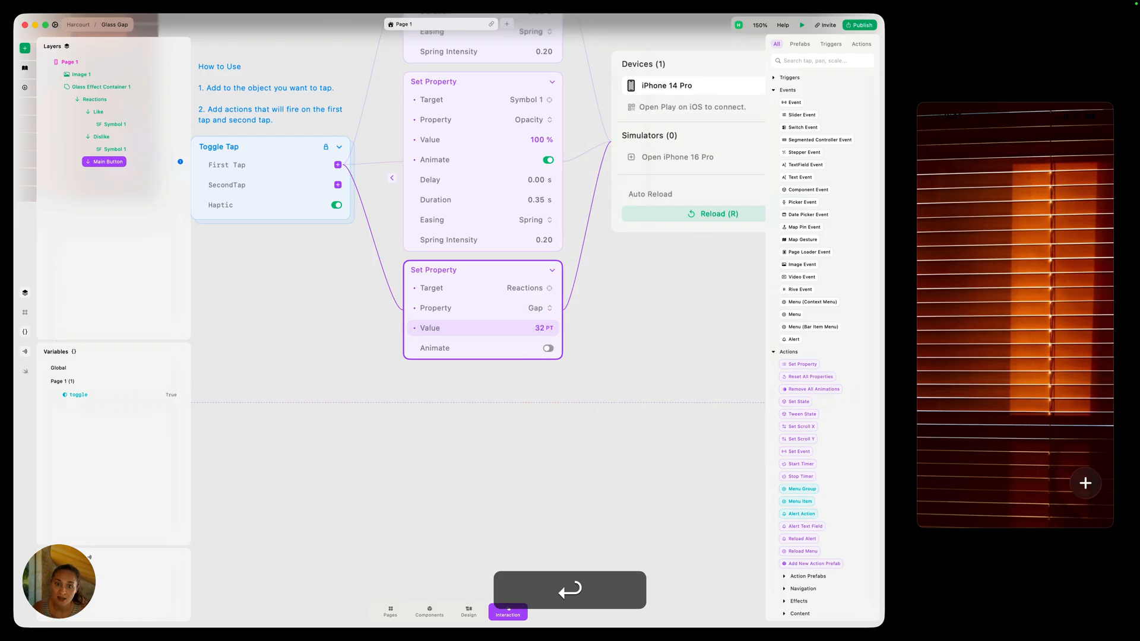
pyautogui.click(547, 328)
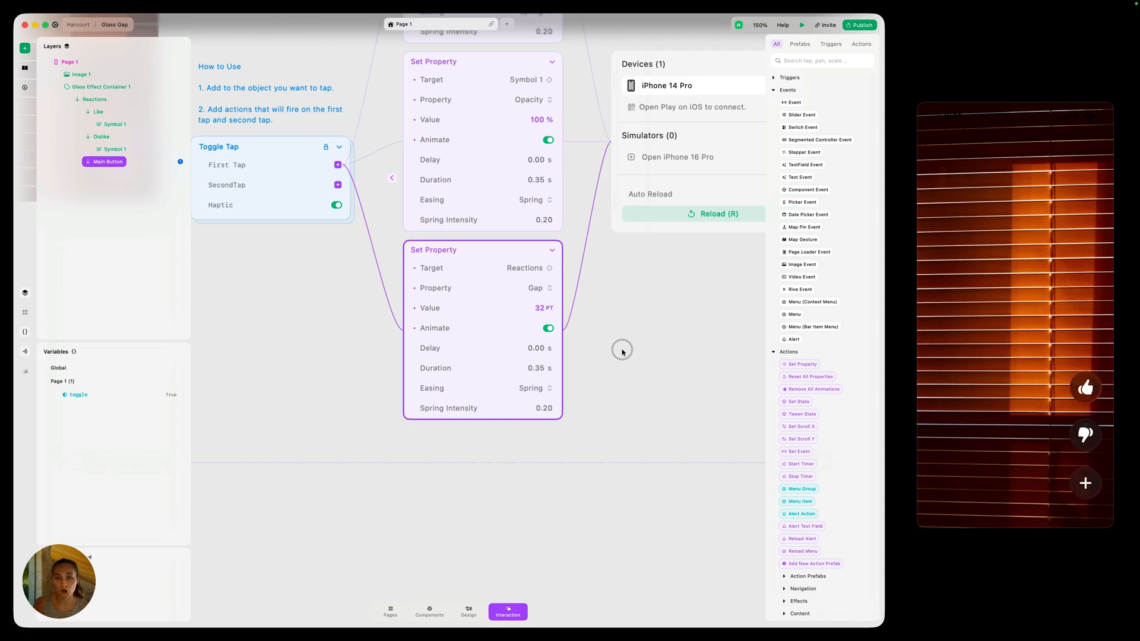
pyautogui.moveTo(491, 255)
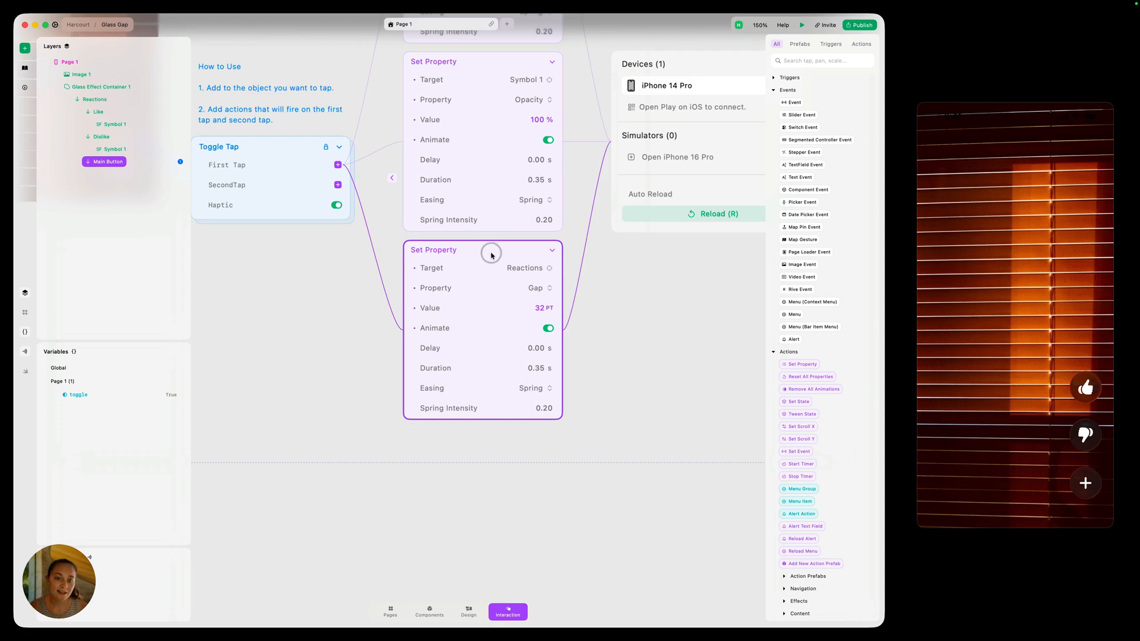
# - Duplicate the gap action and change it to rotate the button 45° around Z
pyautogui.press('cmd+d')
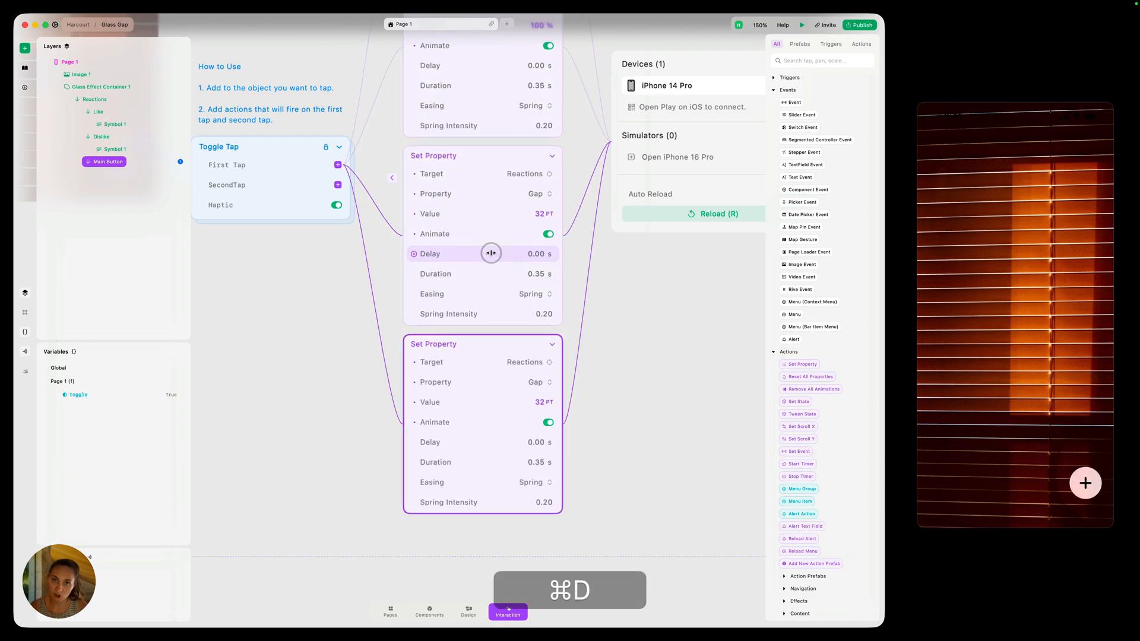
pyautogui.click(525, 362)
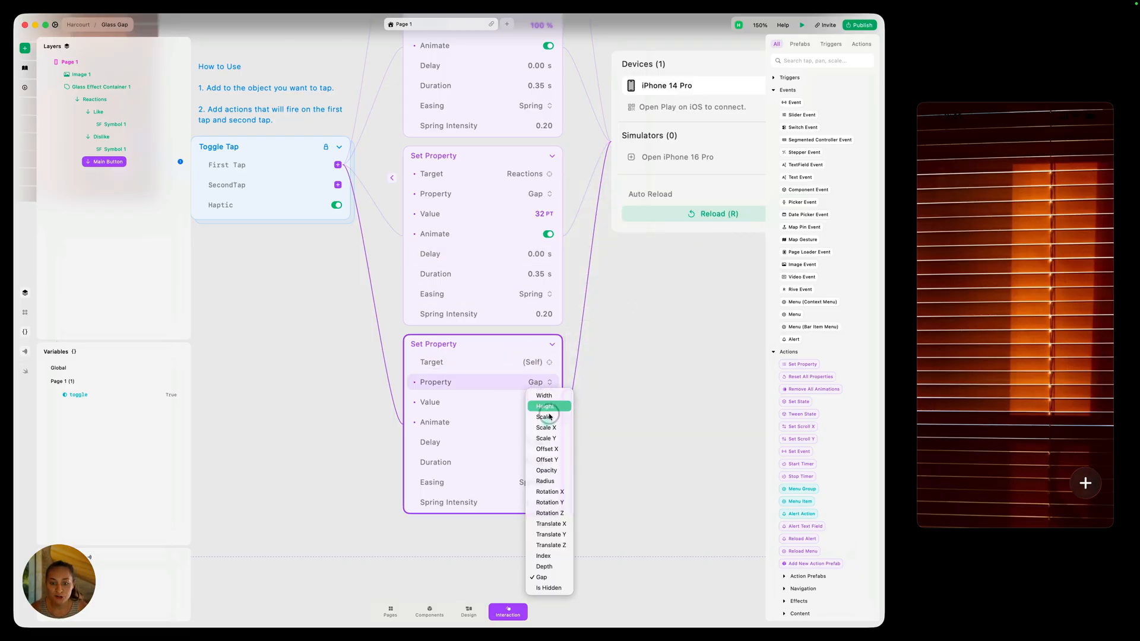
pyautogui.click(550, 512)
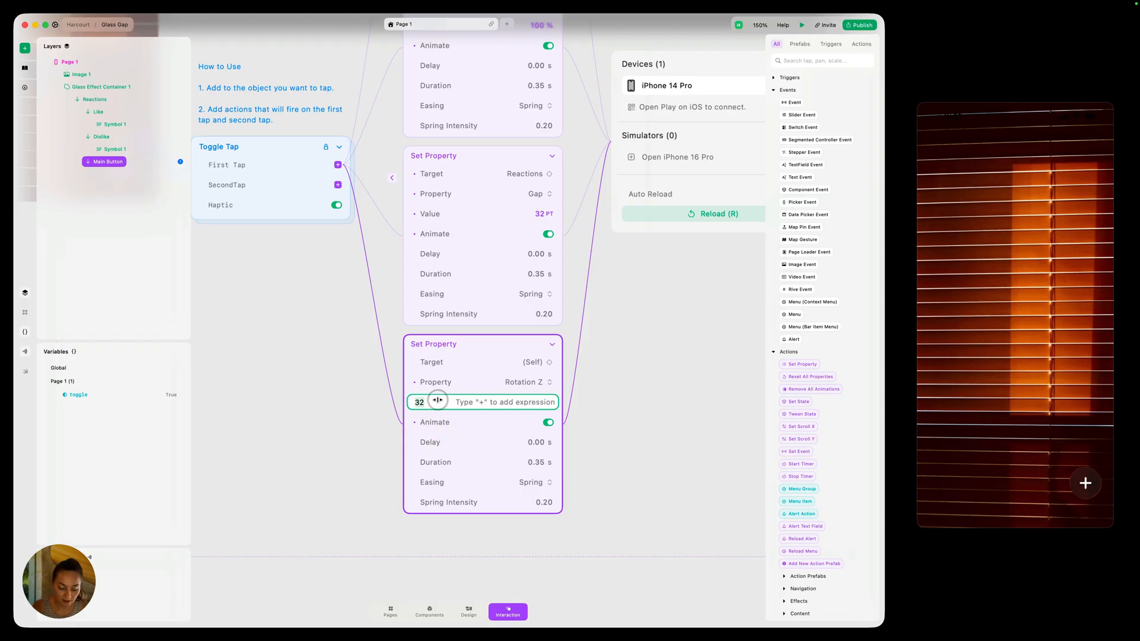
pyautogui.write('45')
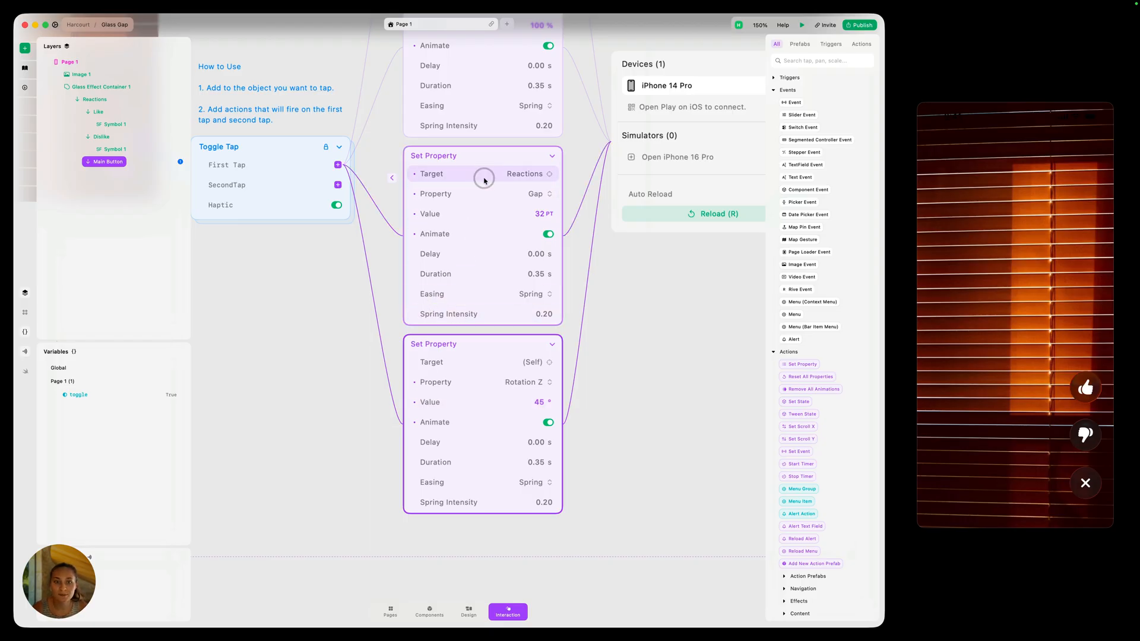
pyautogui.moveTo(504, 194)
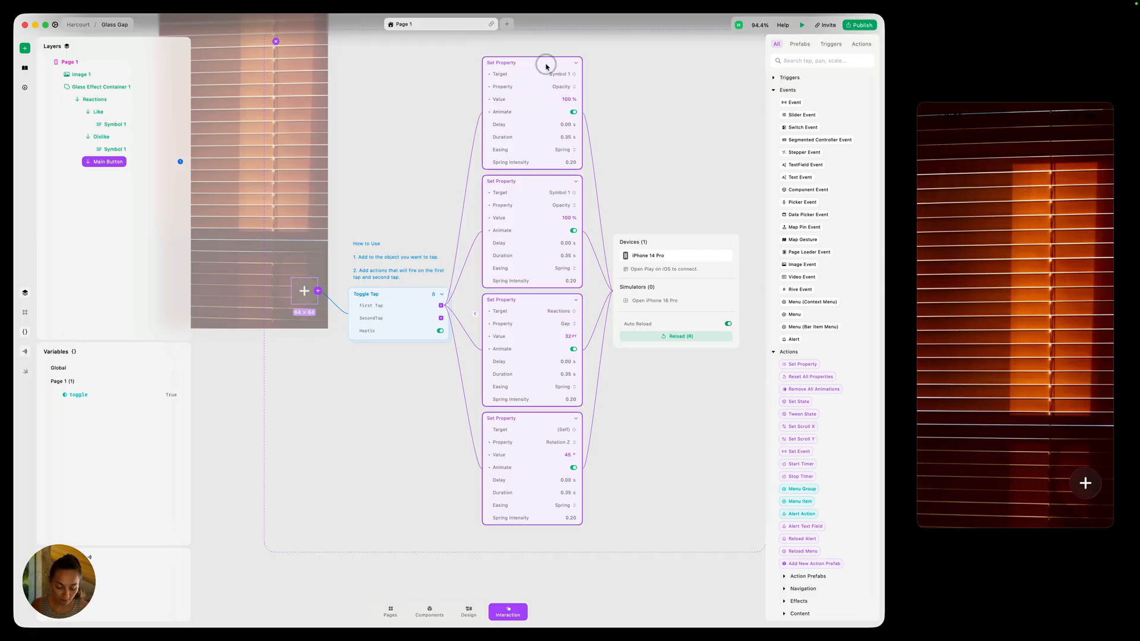
# - Wrap the four First Tap Set Property actions in a single Animate block
pyautogui.rightClick(546, 64)
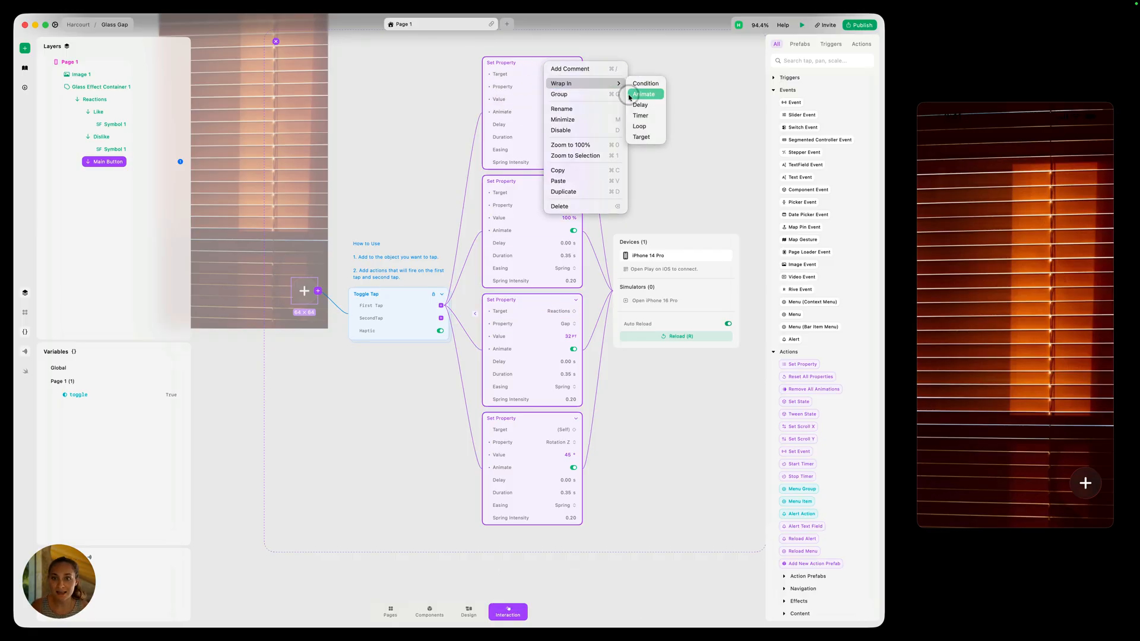
pyautogui.click(644, 94)
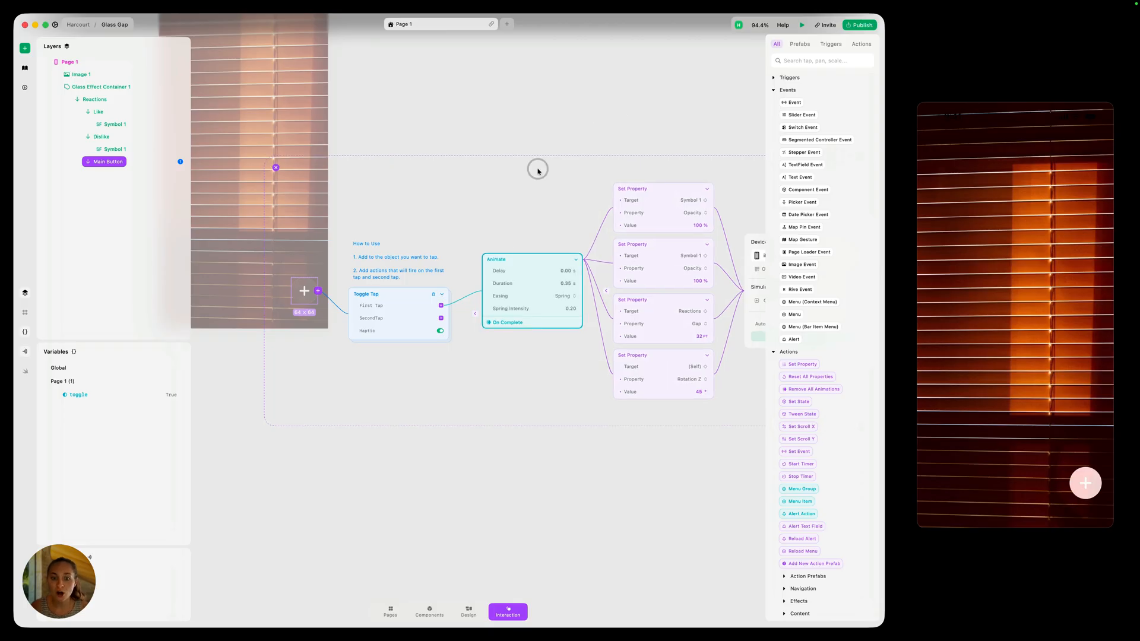
pyautogui.moveTo(524, 377)
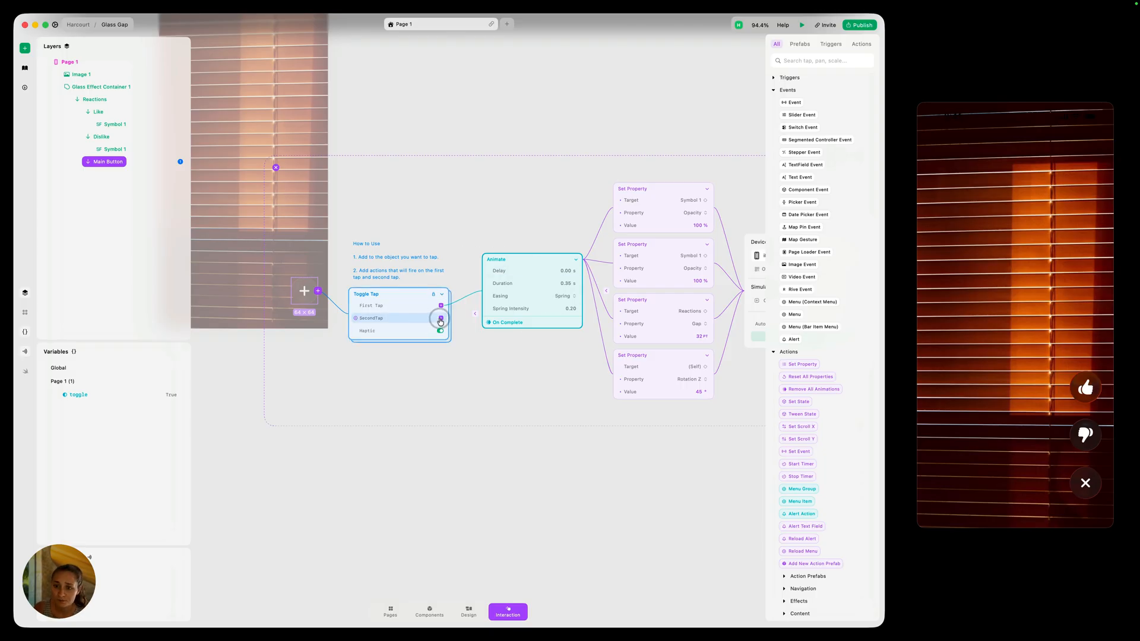
pyautogui.click(440, 330)
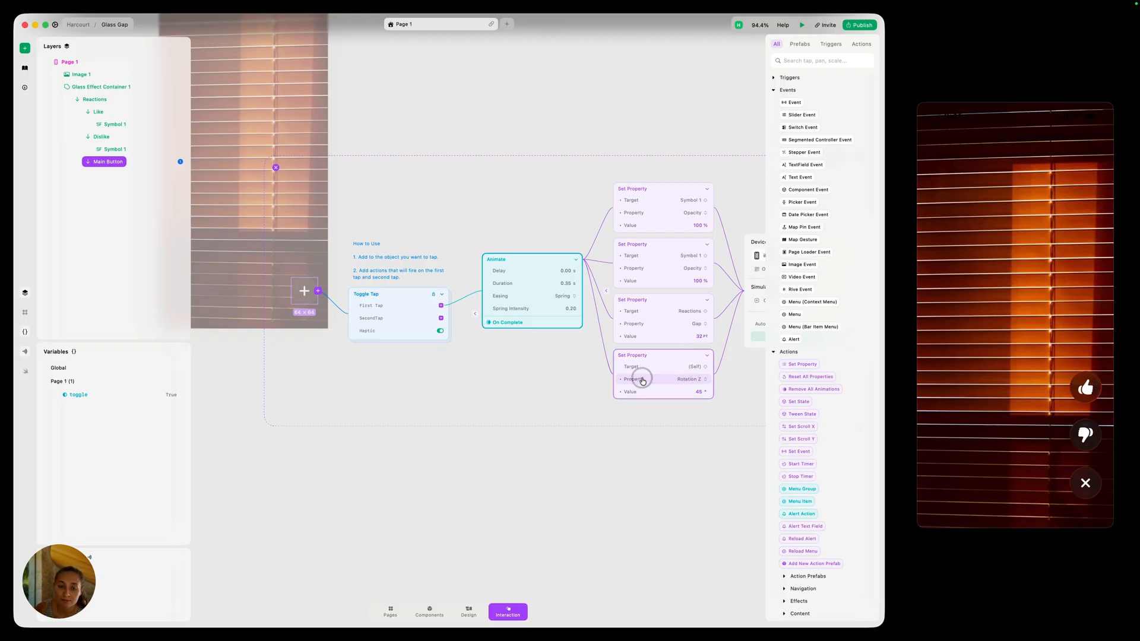
# - Add Second Tap Reset All Properties actions targeting Reactions and the like button's Symbol 1
pyautogui.click(441, 320)
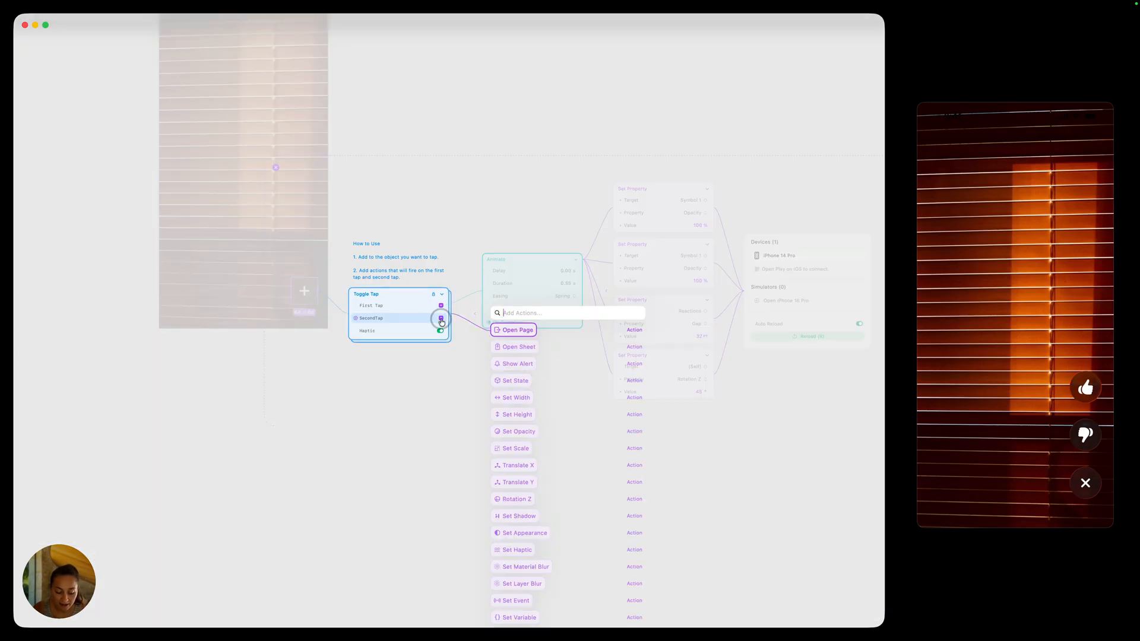
pyautogui.write('reset')
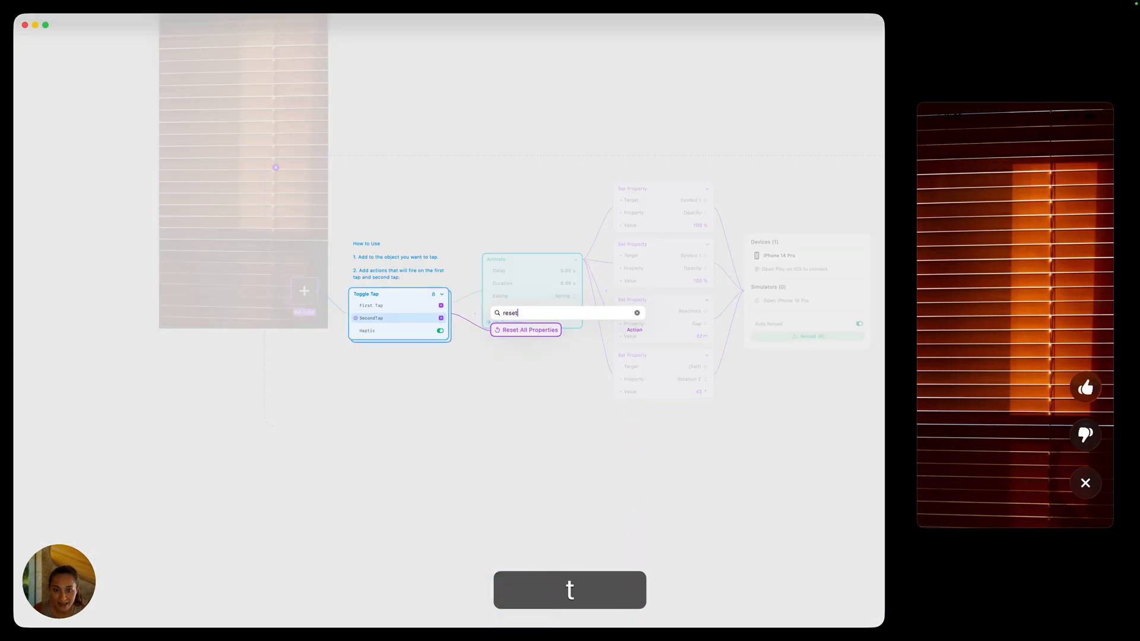
pyautogui.click(529, 330)
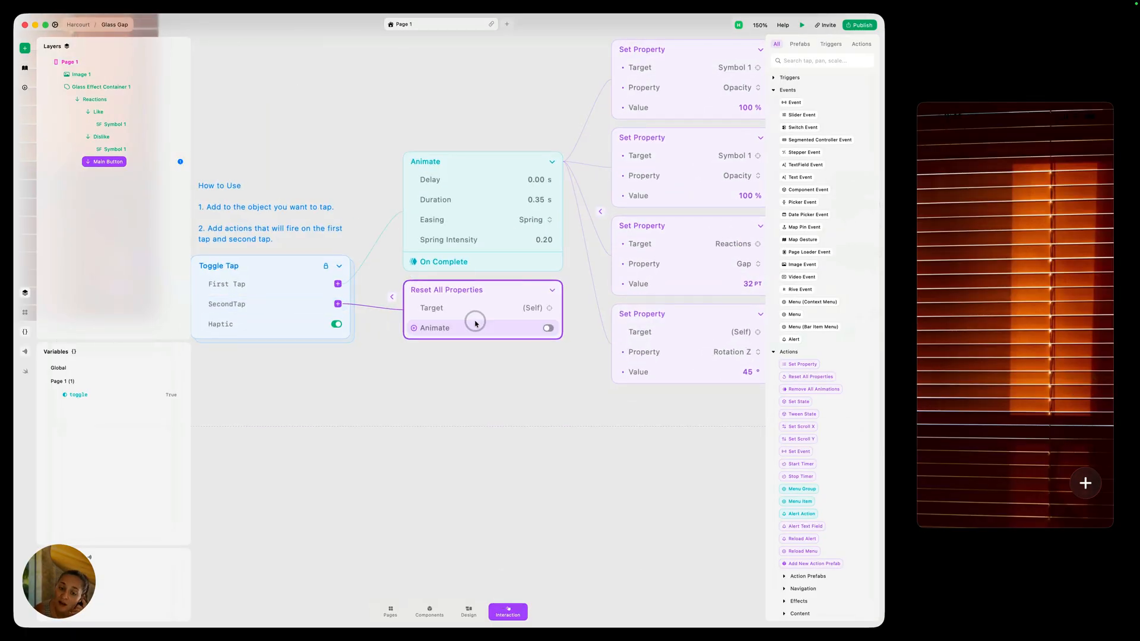
pyautogui.click(532, 308)
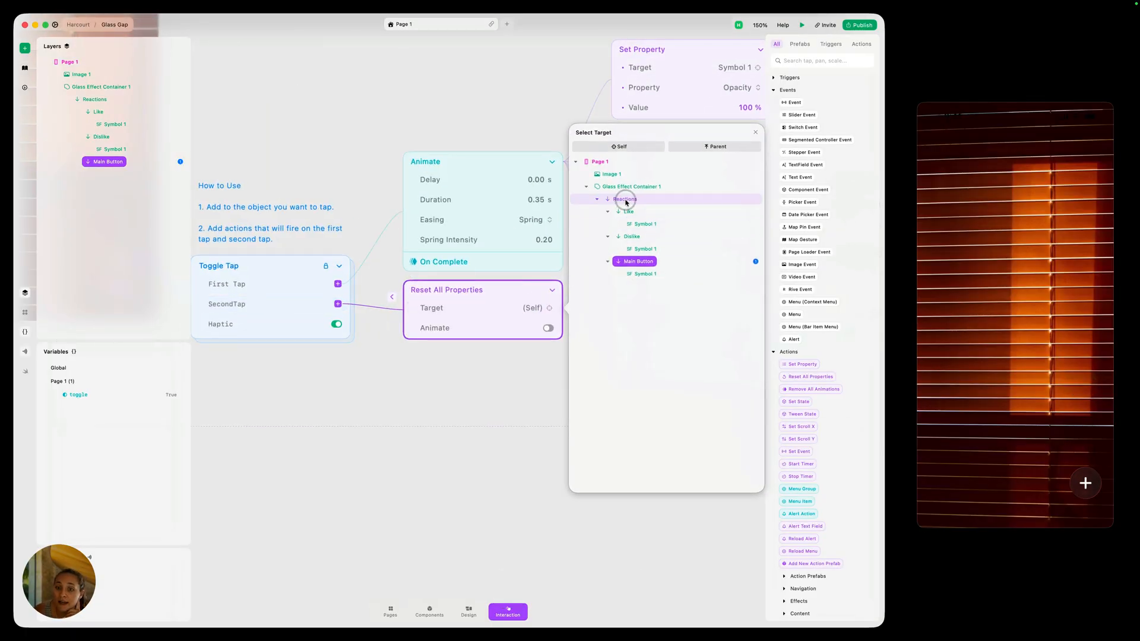
pyautogui.click(625, 200)
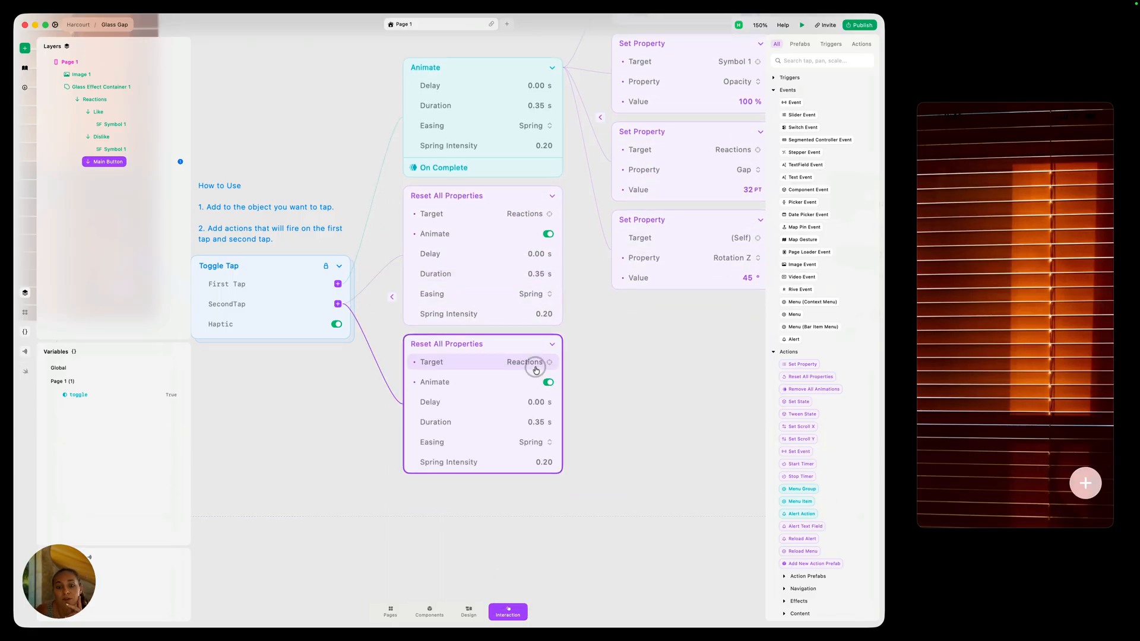
pyautogui.click(525, 361)
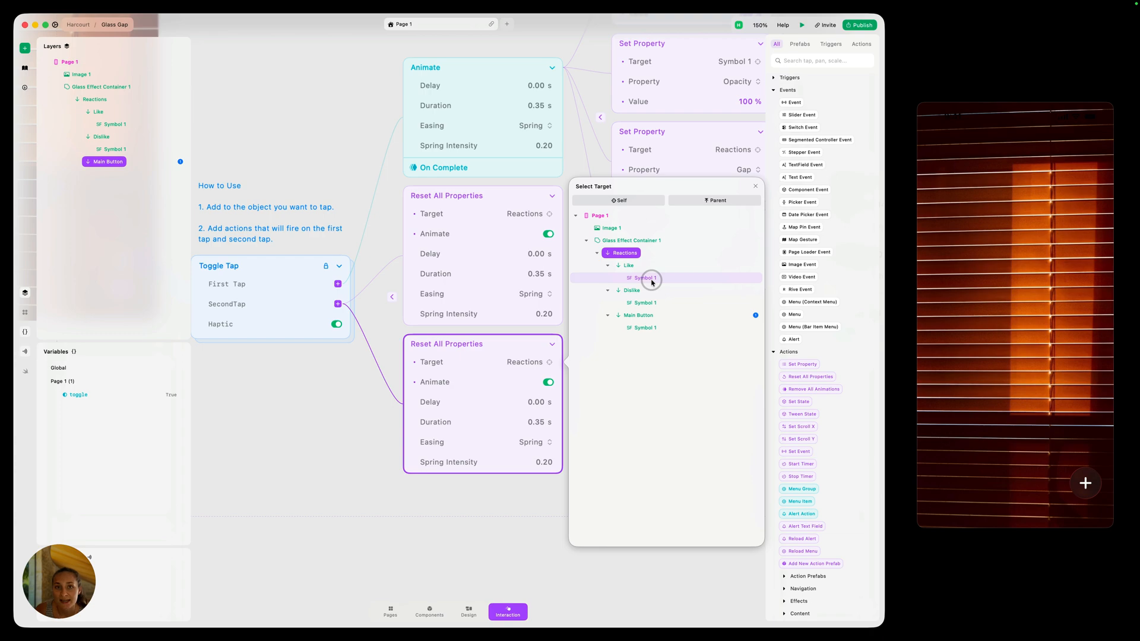
pyautogui.click(644, 278)
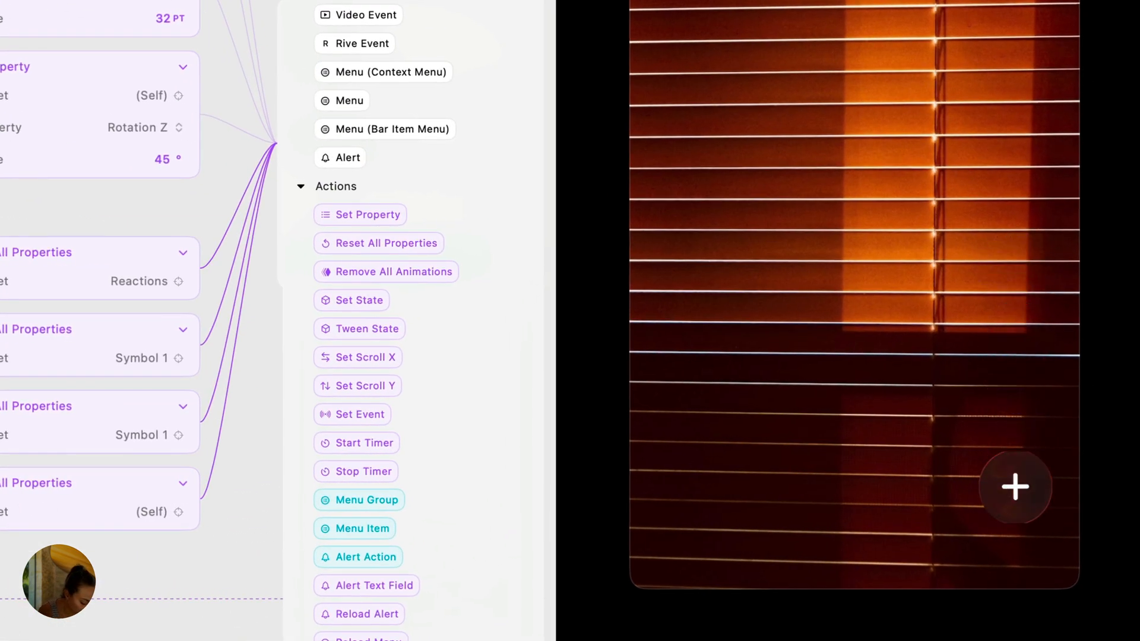
pyautogui.click(1015, 488)
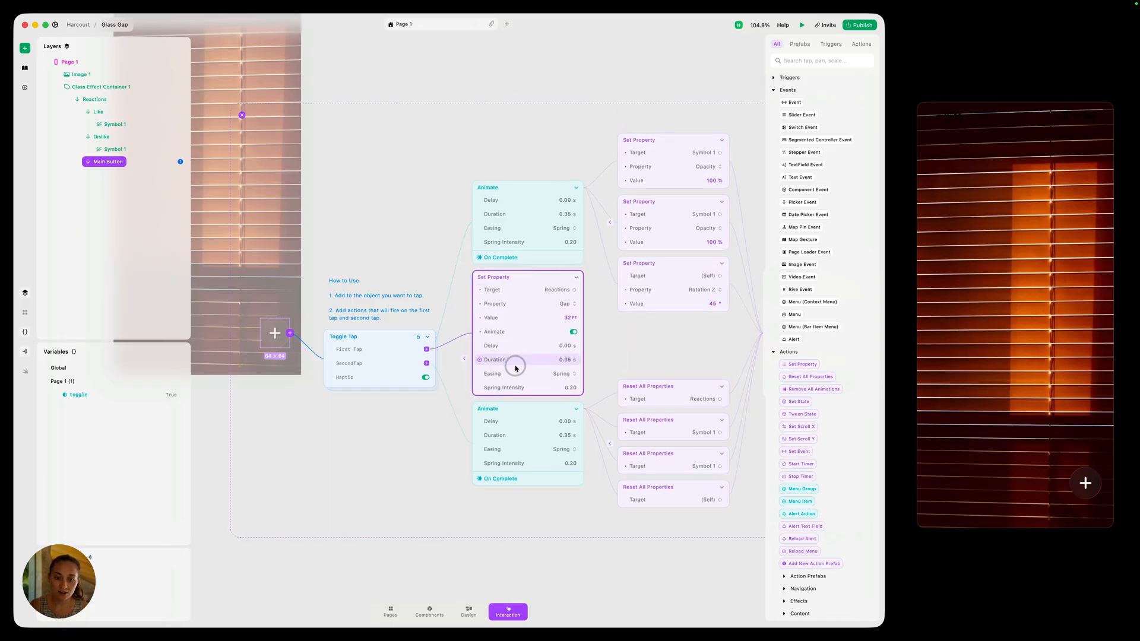
pyautogui.moveTo(514, 360); pyautogui.dragTo(529, 360)
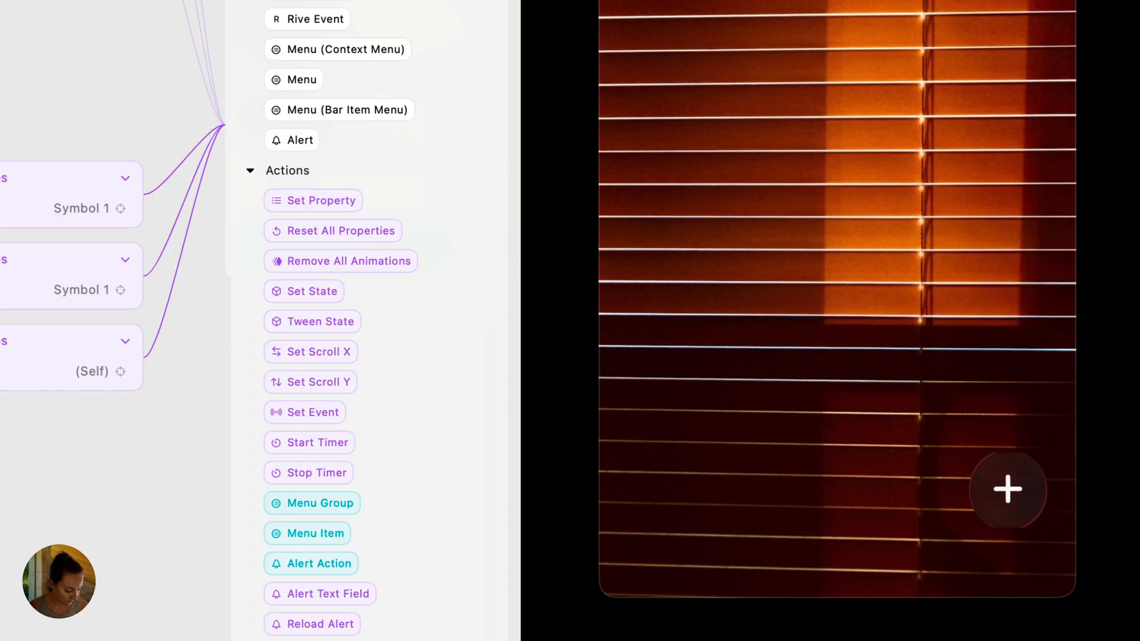
# - Tap the plus button in the preview to test the spring-out reactions
pyautogui.click(1007, 488)
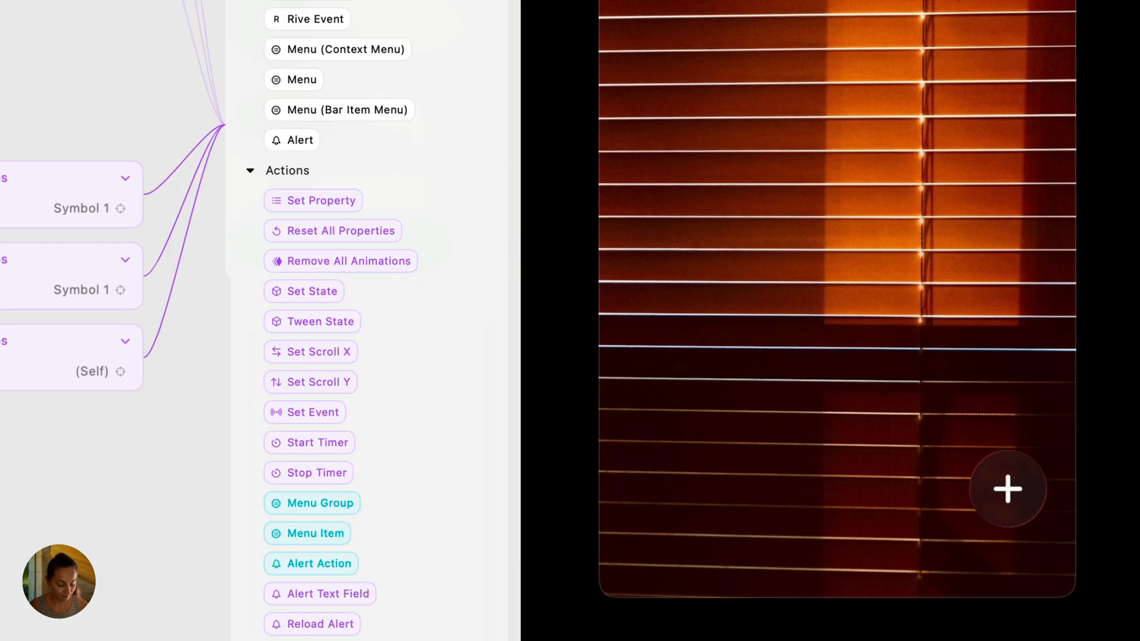
pyautogui.click(1008, 488)
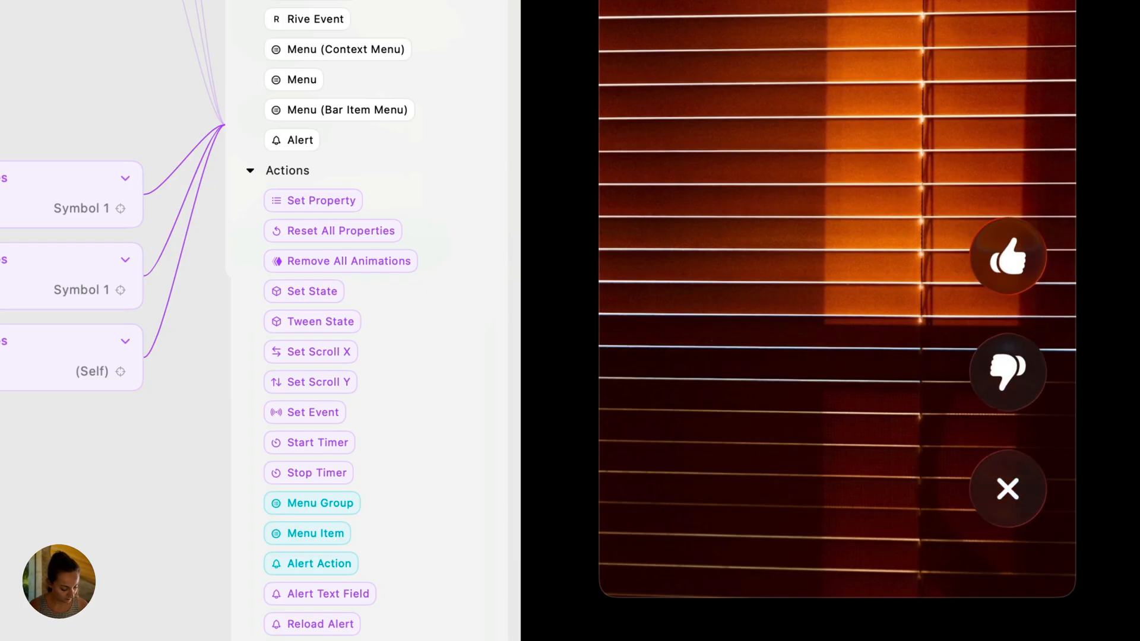